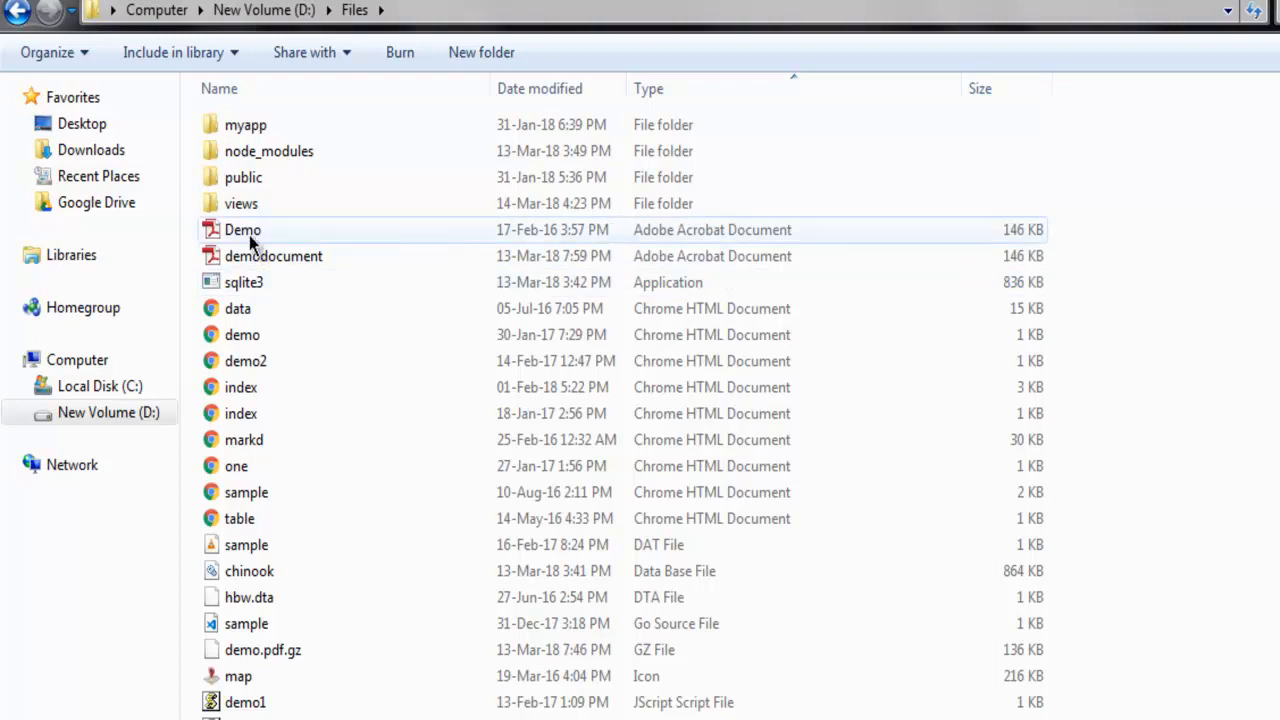
pyautogui.moveTo(242, 230)
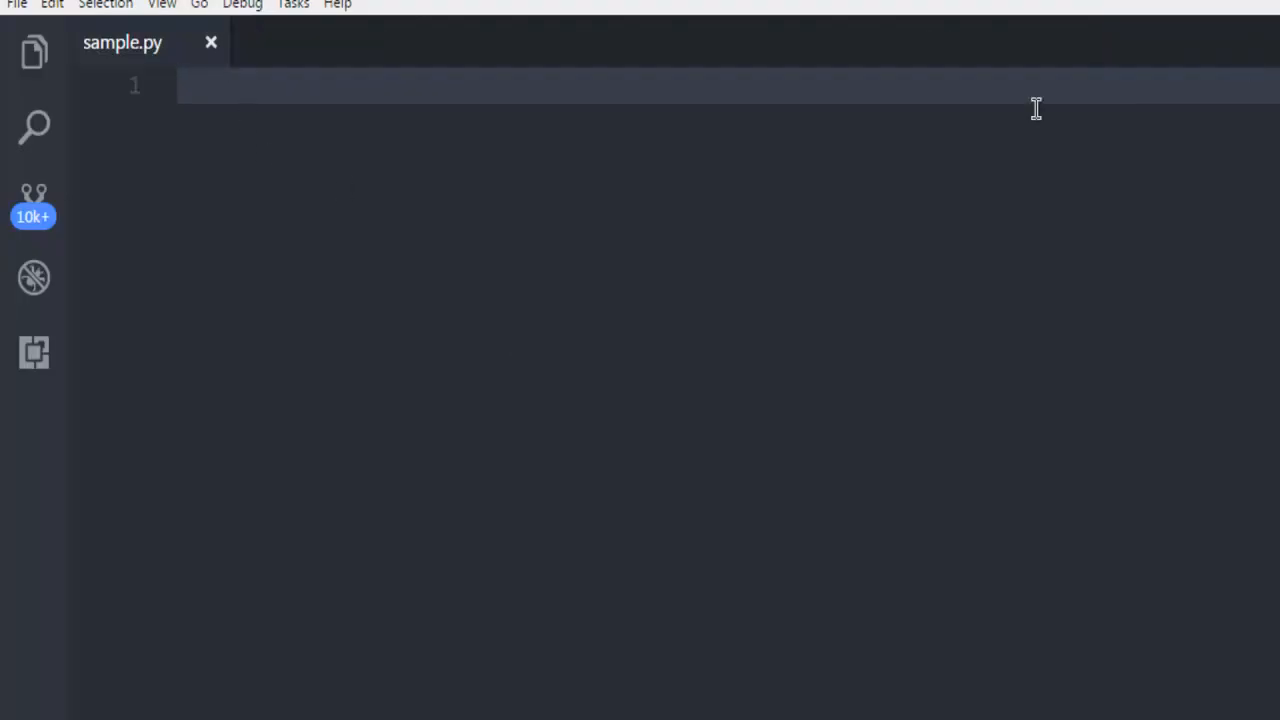
pyautogui.moveTo(122, 42)
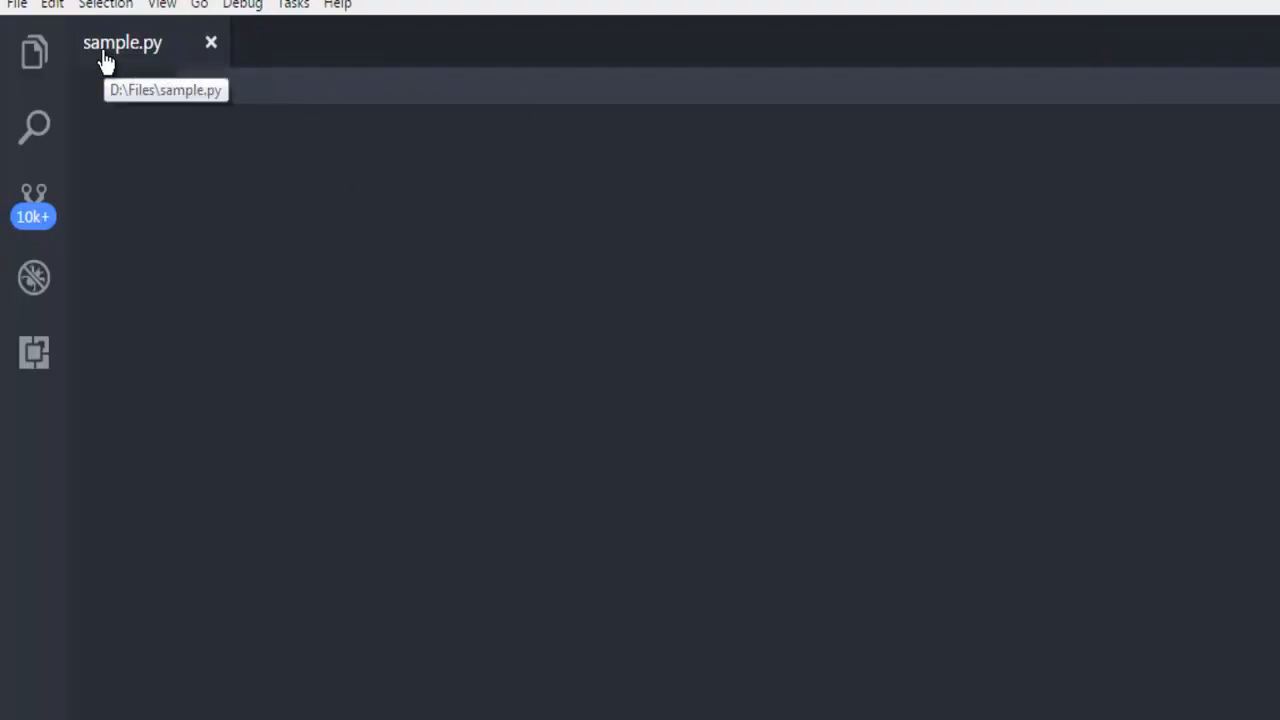
pyautogui.moveTo(144, 58)
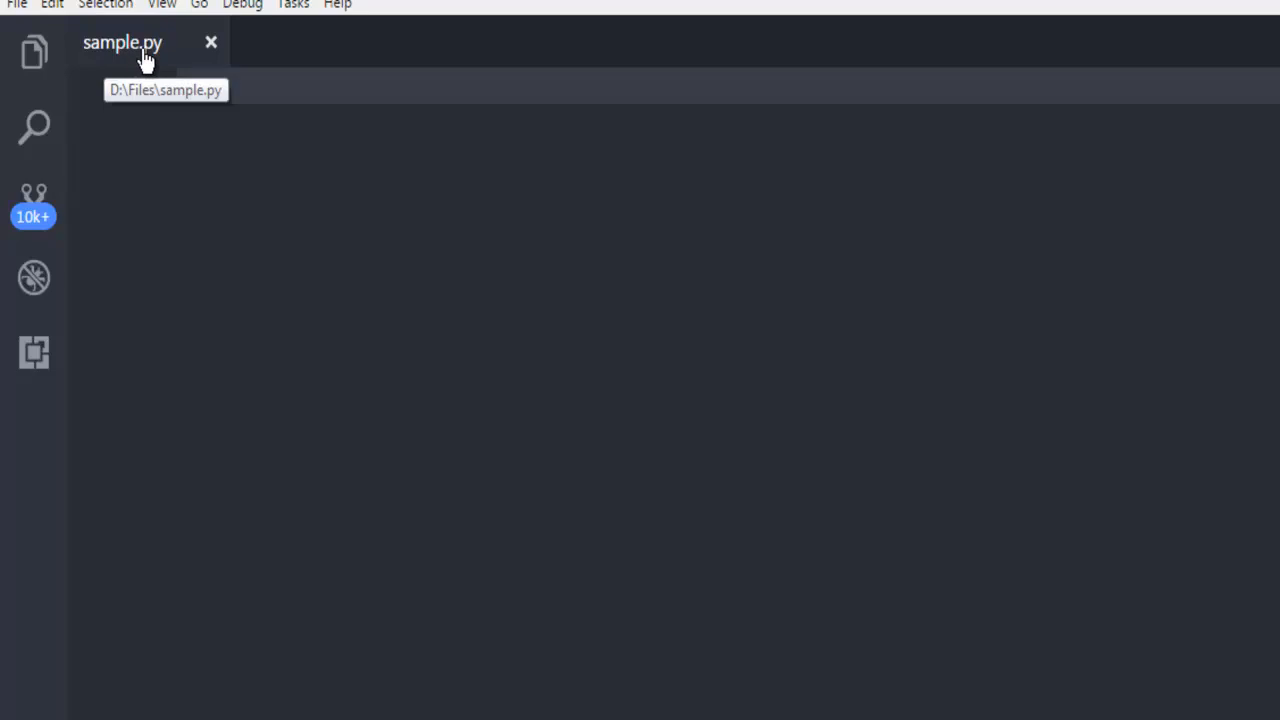
pyautogui.moveTo(404, 620)
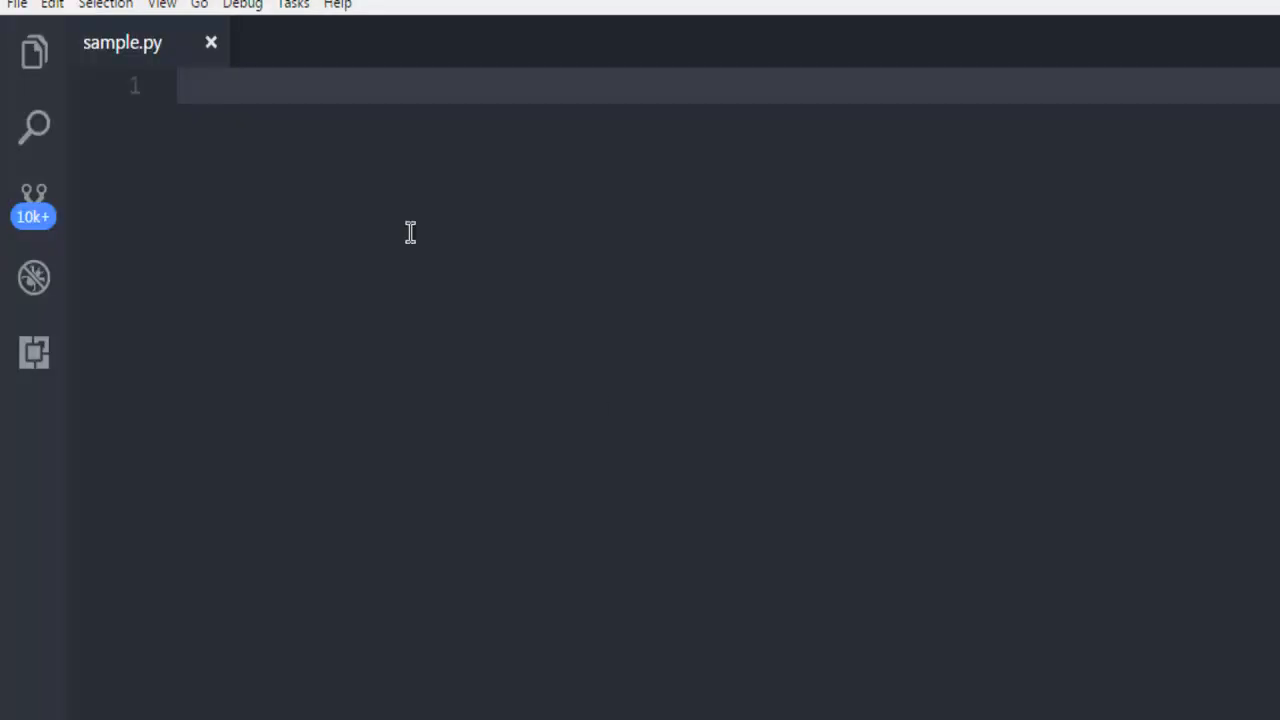
pyautogui.moveTo(316, 172)
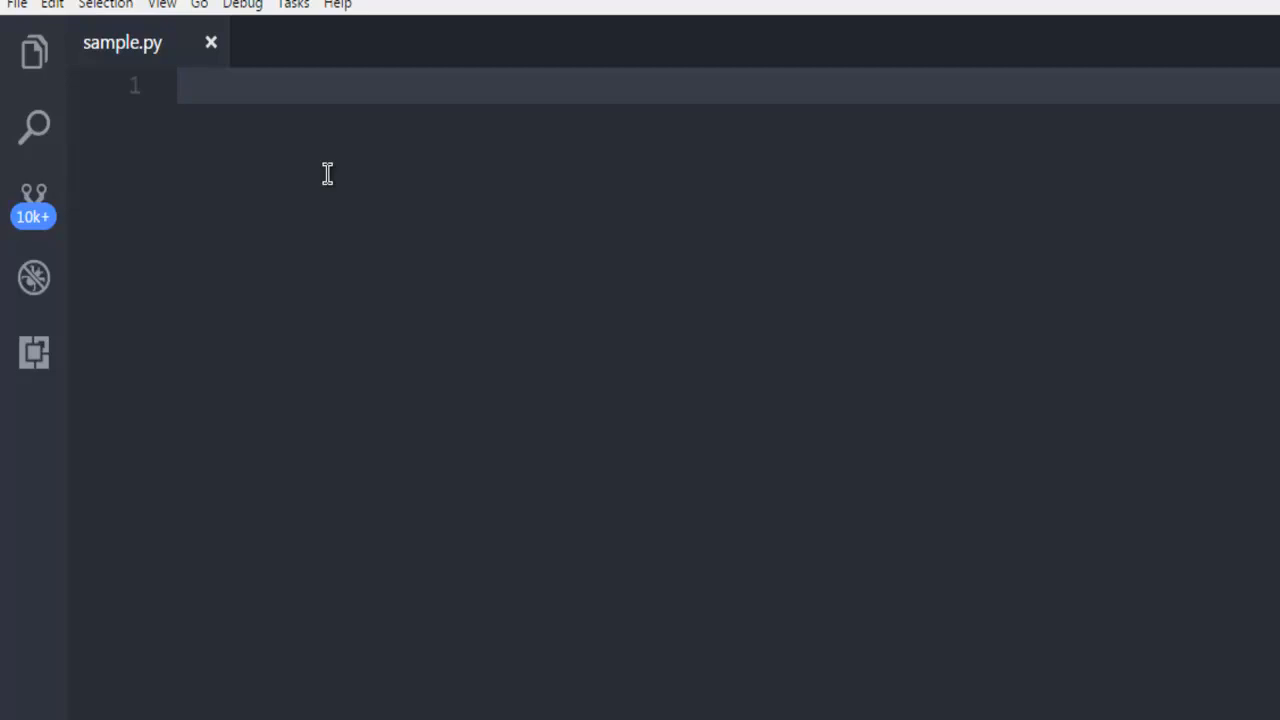
# - Write 'import gzip' and 'import shutil' as the first two lines of sample.py
pyautogui.write('import')
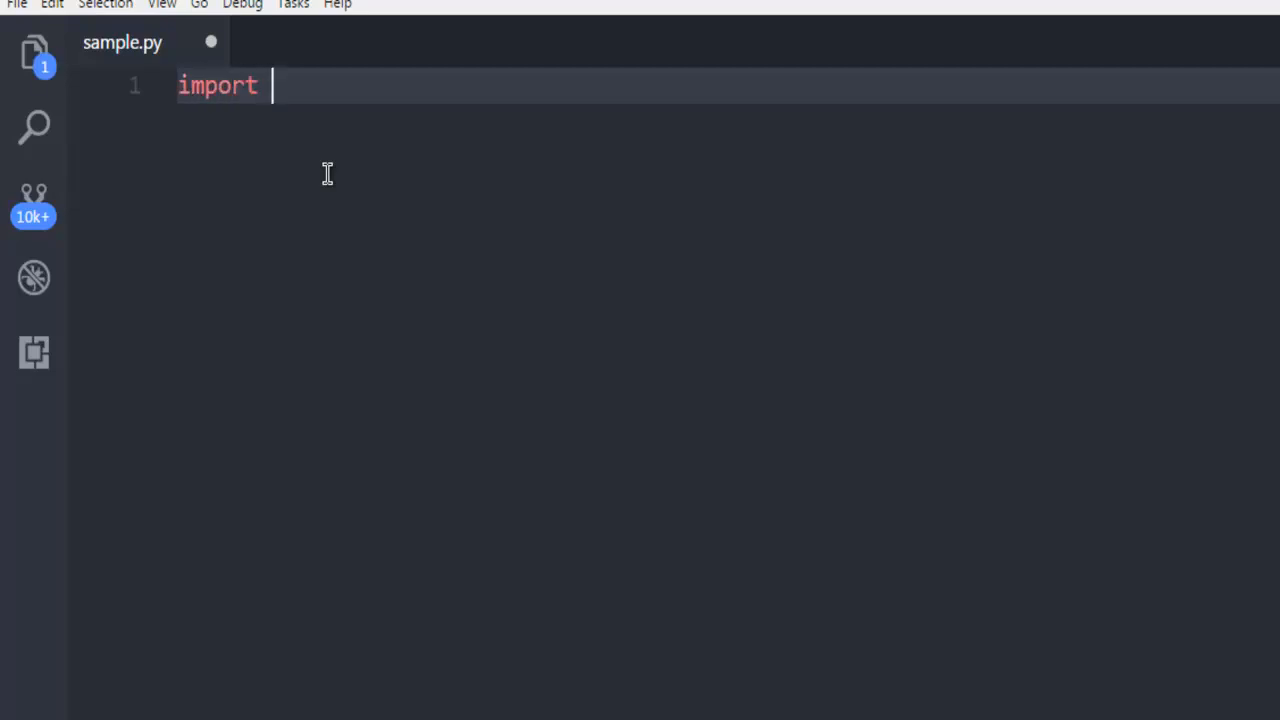
pyautogui.write('gzip')
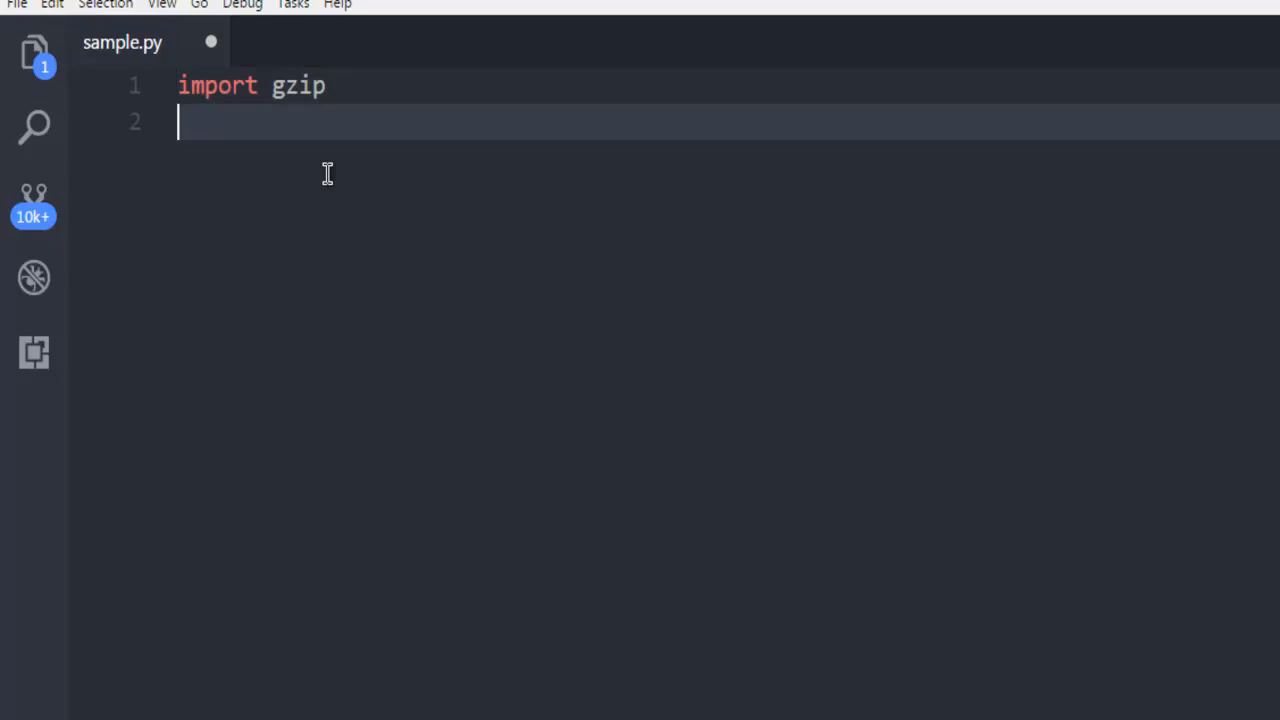
pyautogui.write('import')
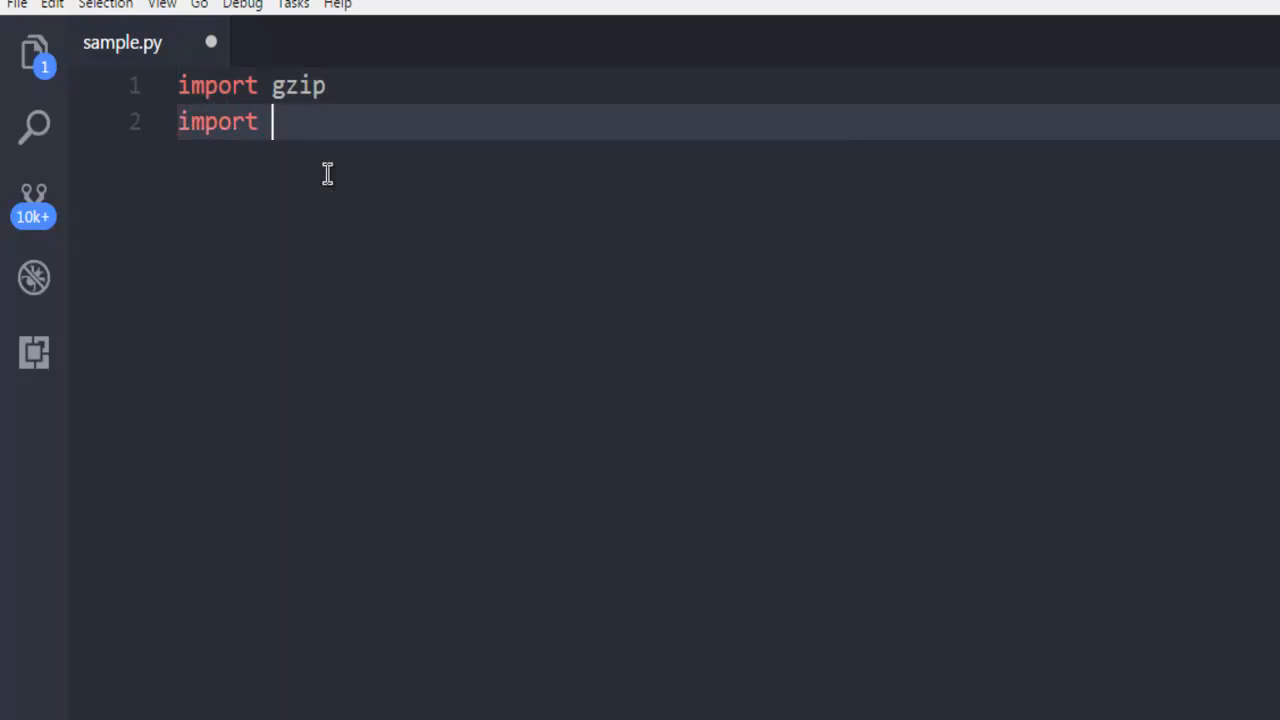
pyautogui.write('shutil')
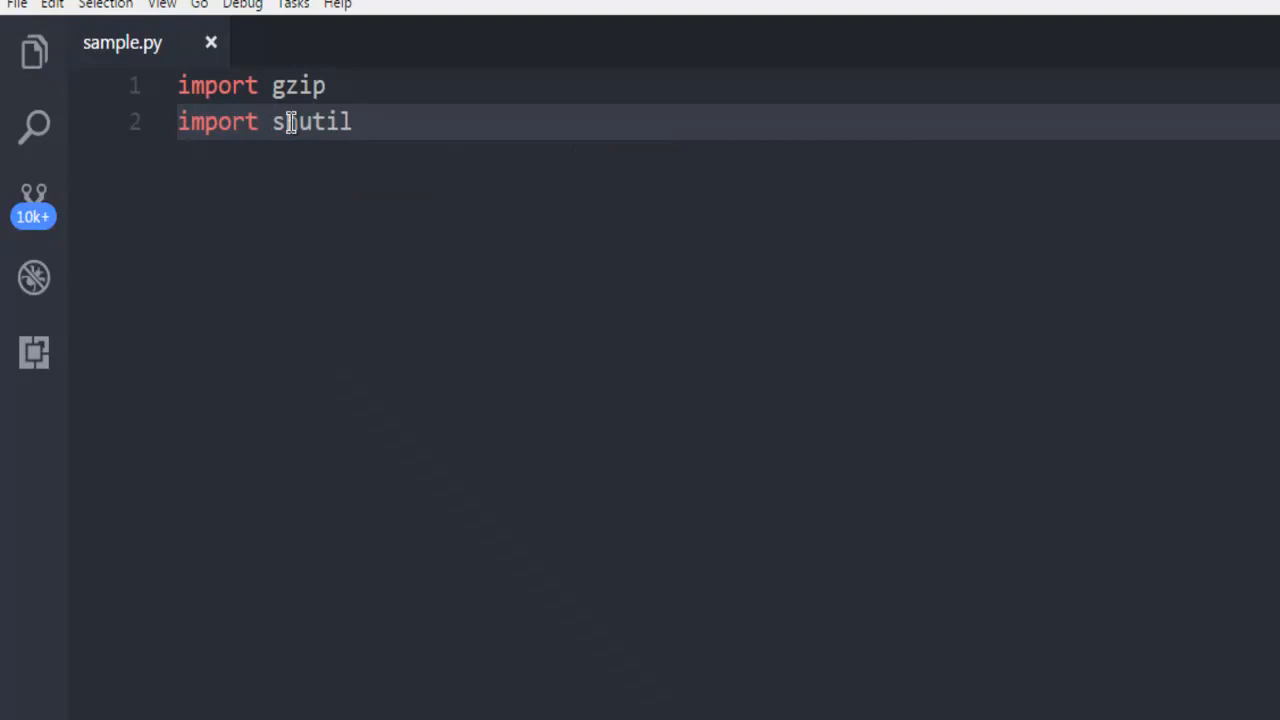
# - Write the line with open('Demo.pdf','rb') as f_input: to start the read block
pyautogui.write('with')
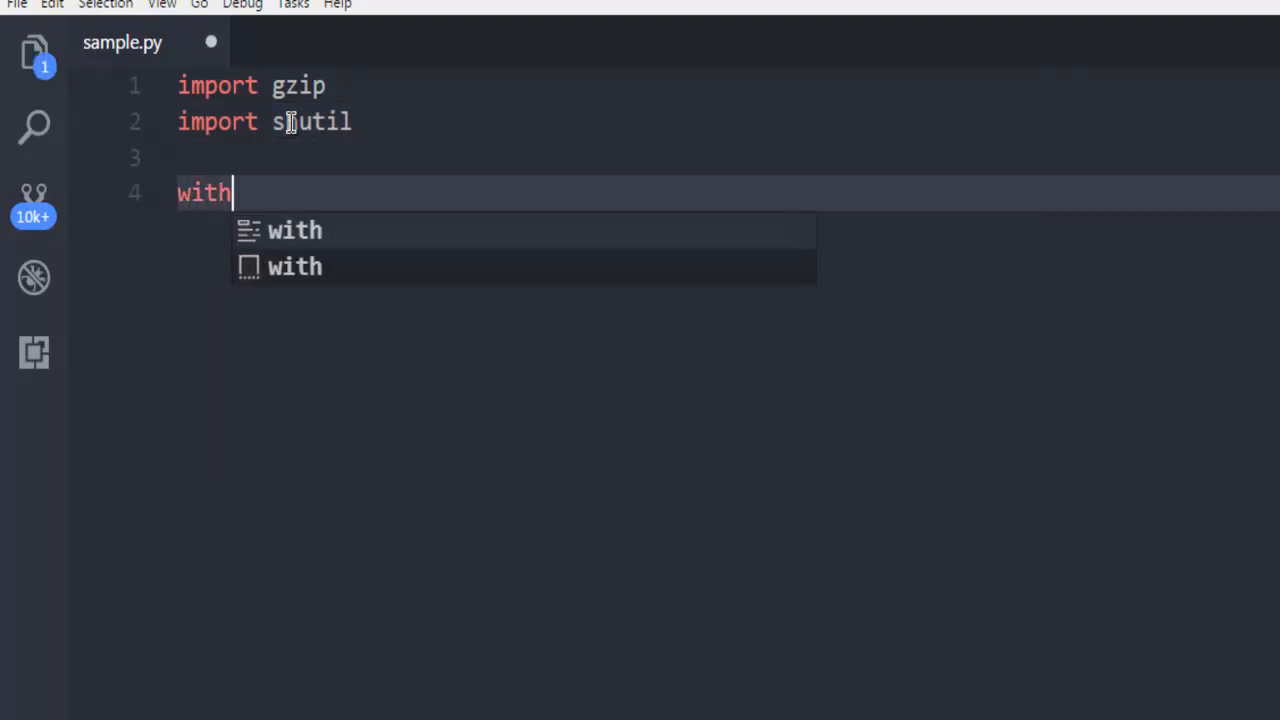
pyautogui.write("open('")
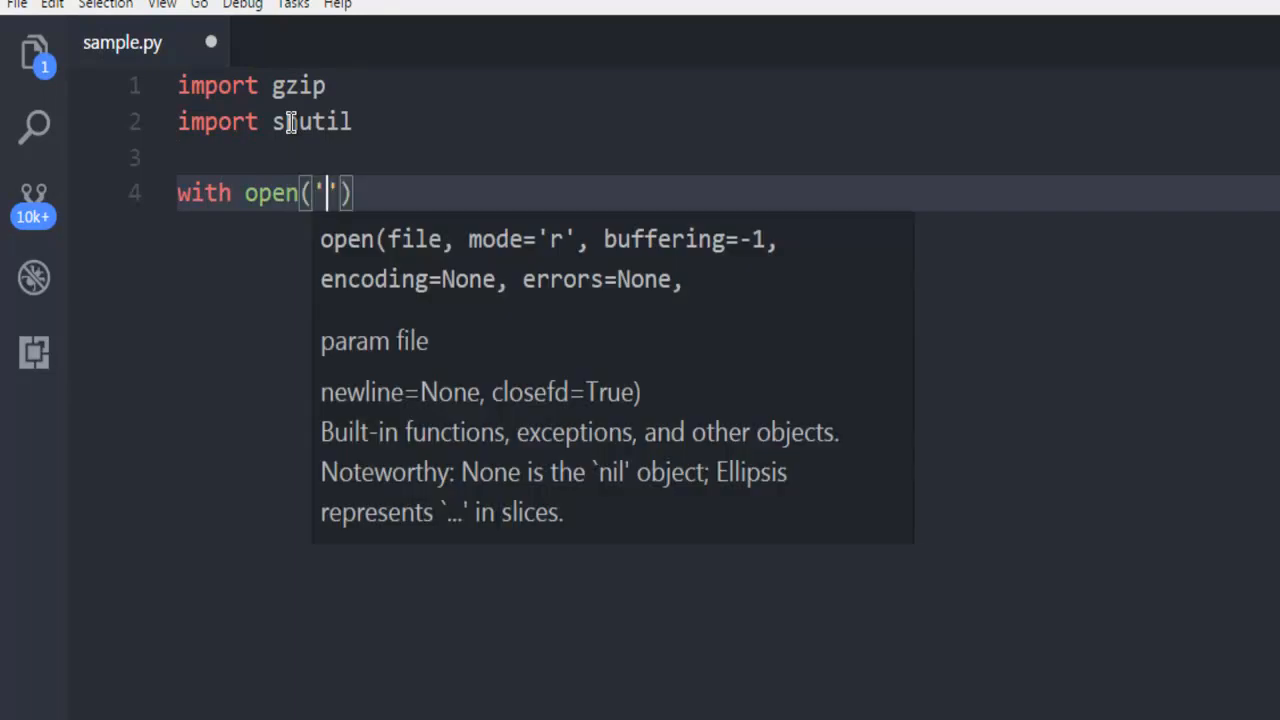
pyautogui.write('Demo.o')
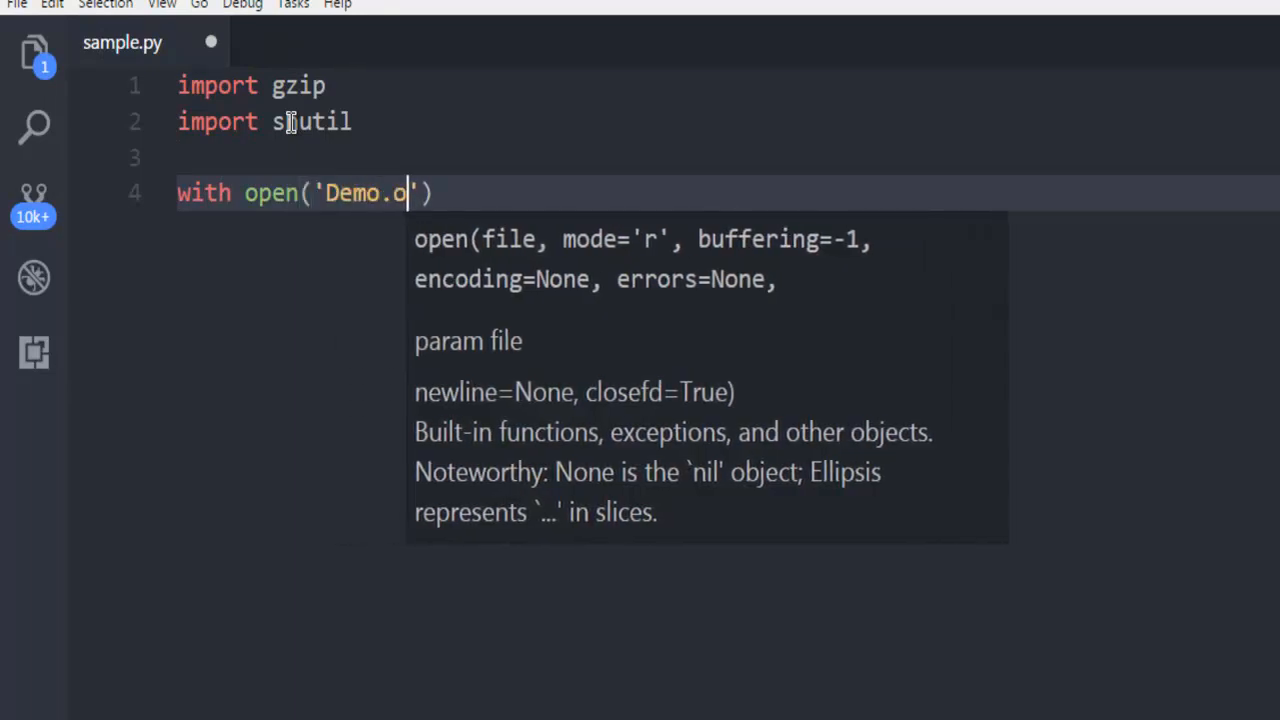
pyautogui.write('pdf')
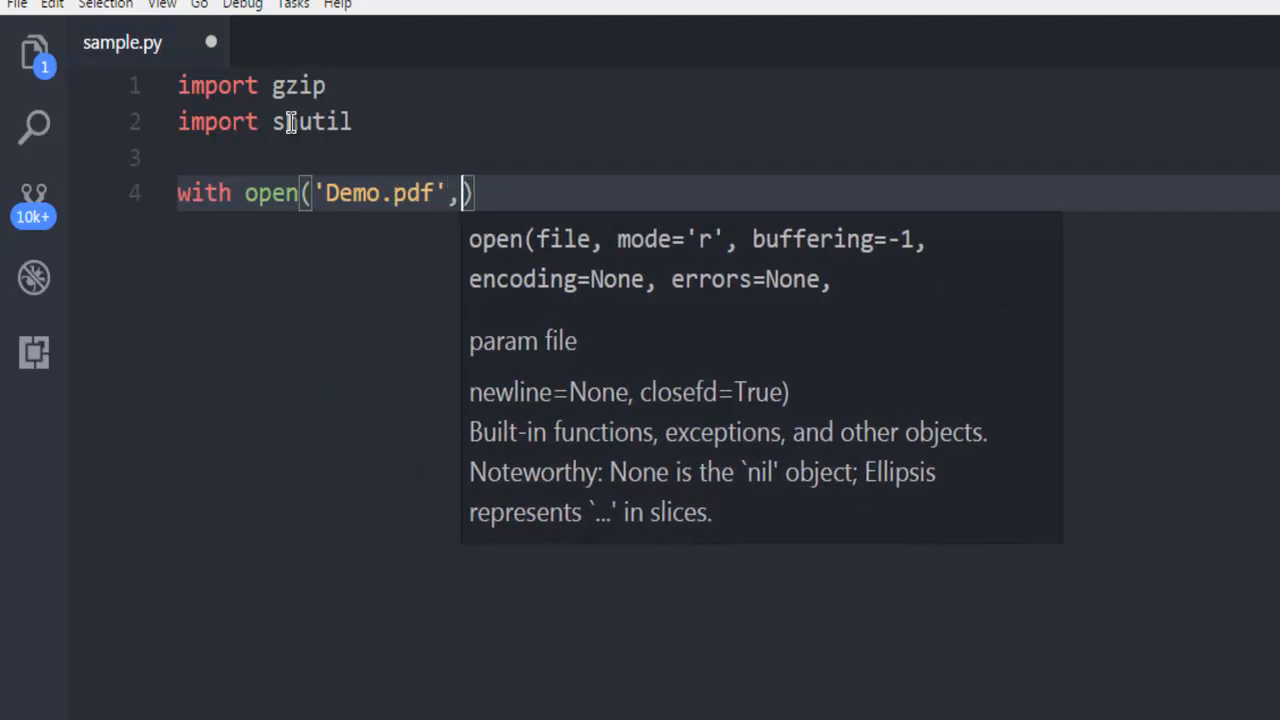
pyautogui.write("'rb'")
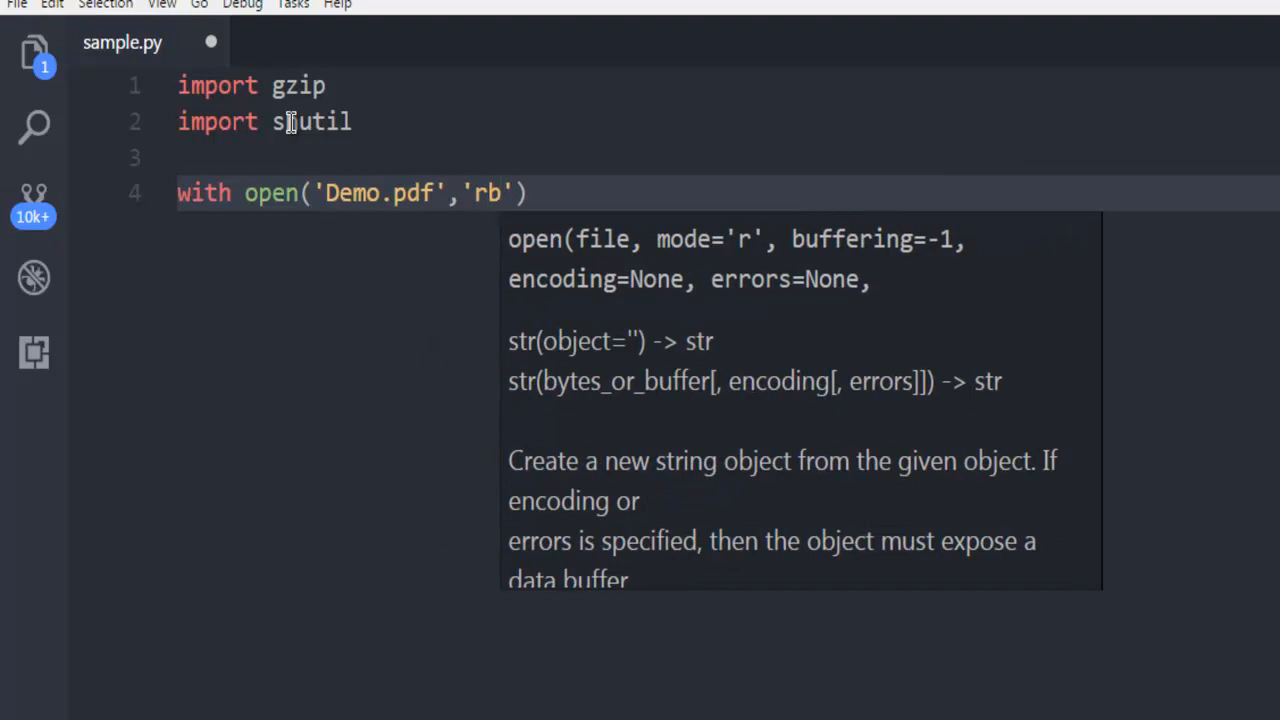
pyautogui.write('as')
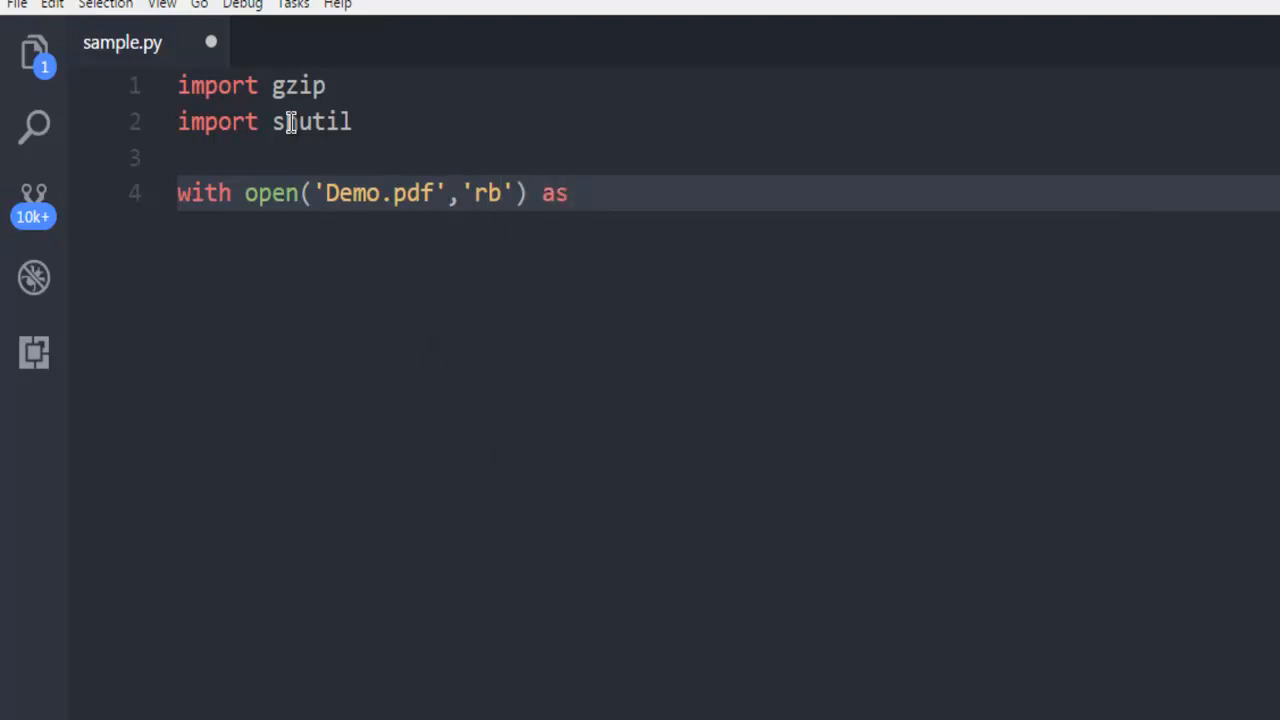
pyautogui.write('f')
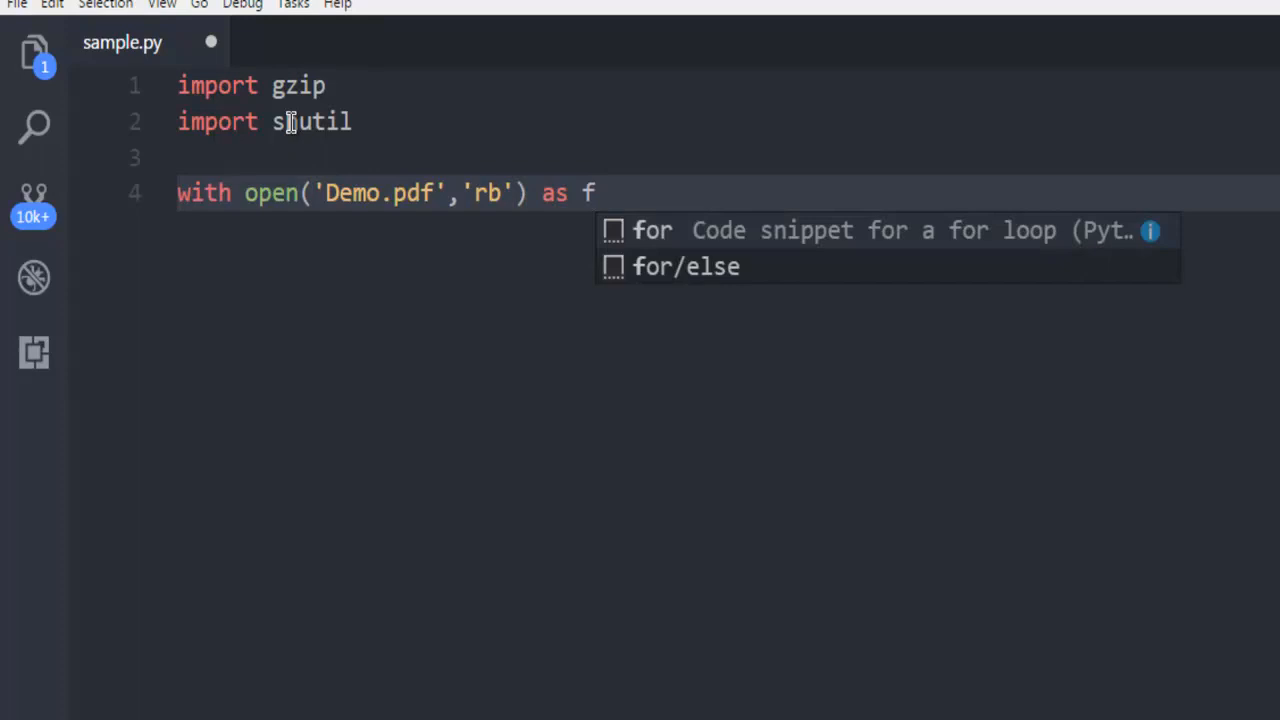
pyautogui.write('_input')
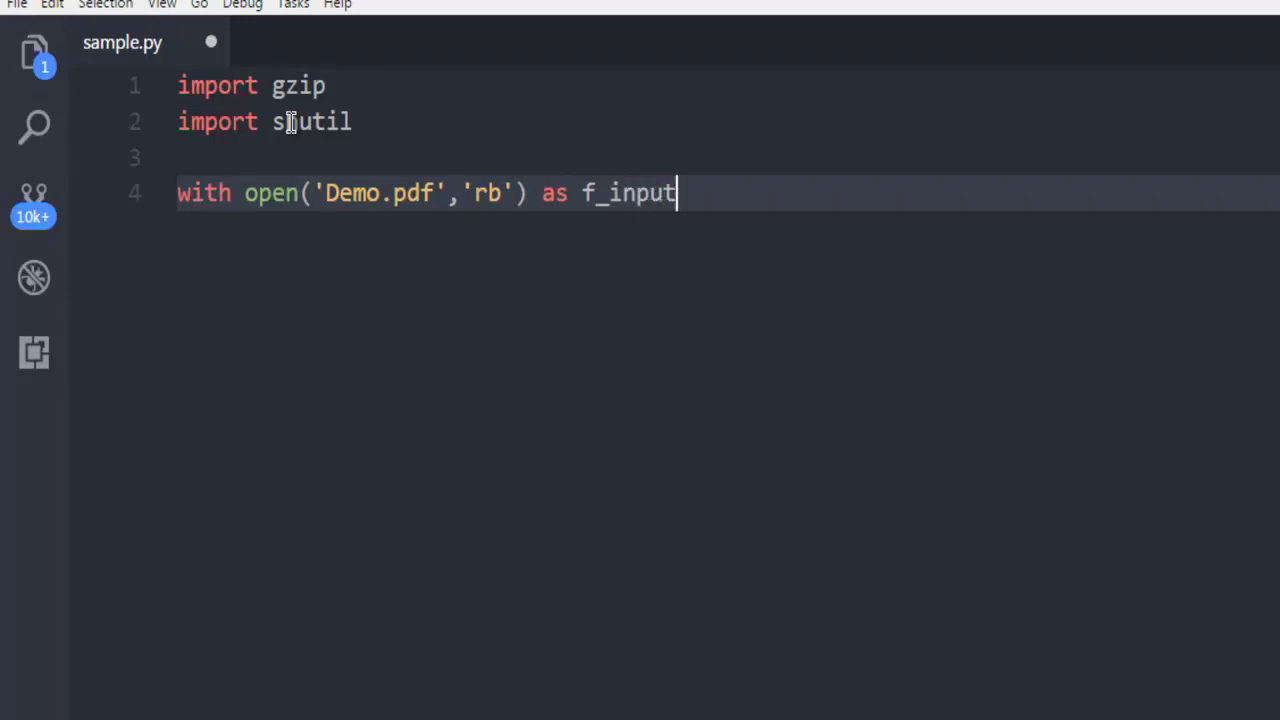
pyautogui.write(':')
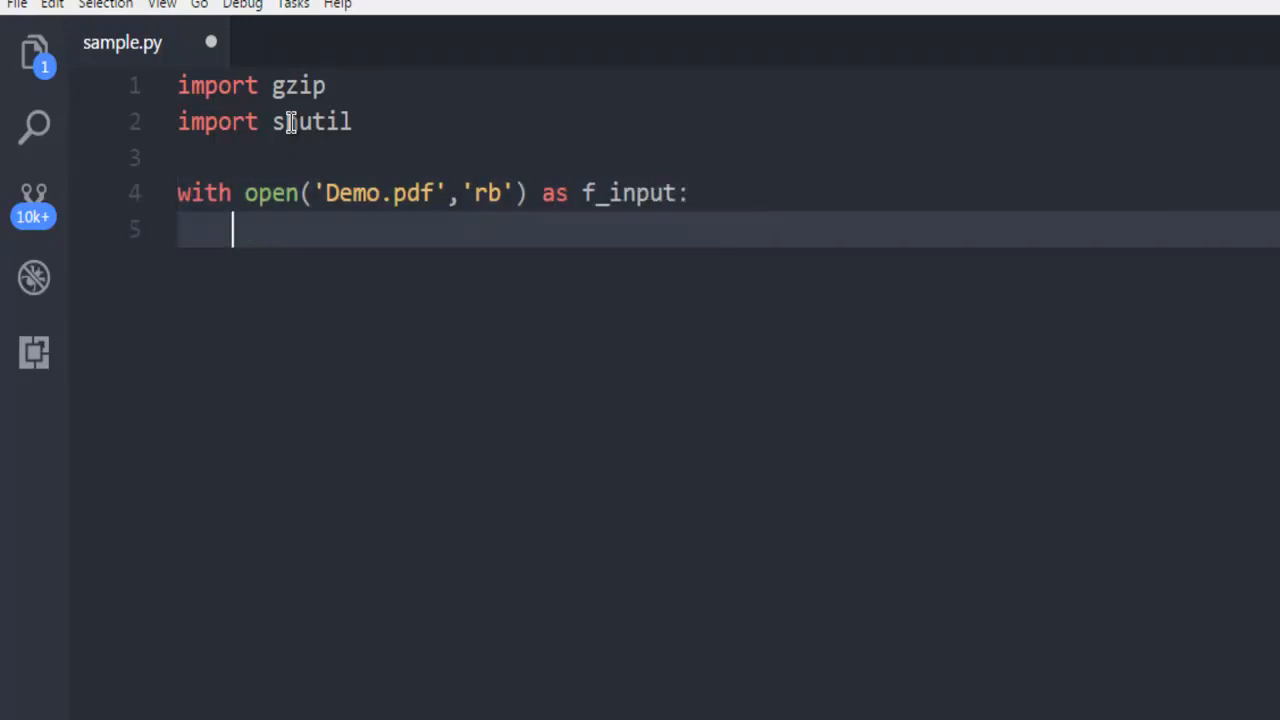
# - Nest a with gzip.open('demo.pdf.gz','wb') as f_output: line inside the read block
pyautogui.write('with')
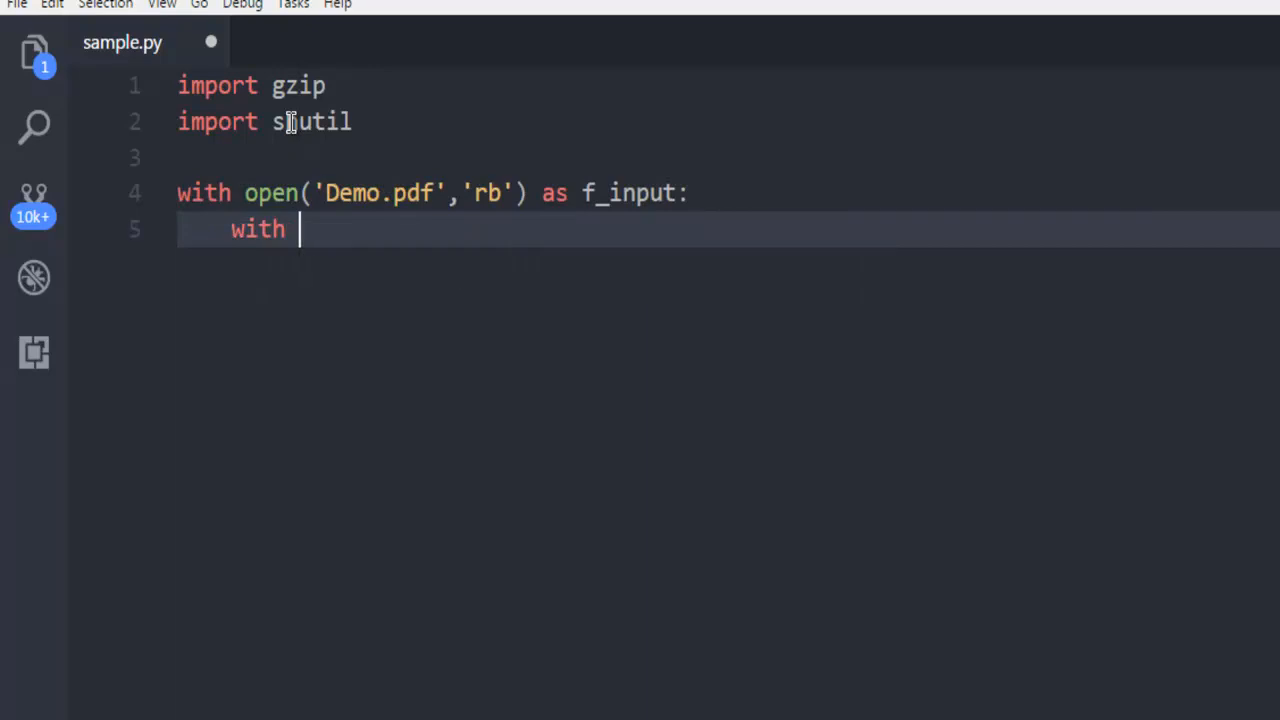
pyautogui.write('gz')
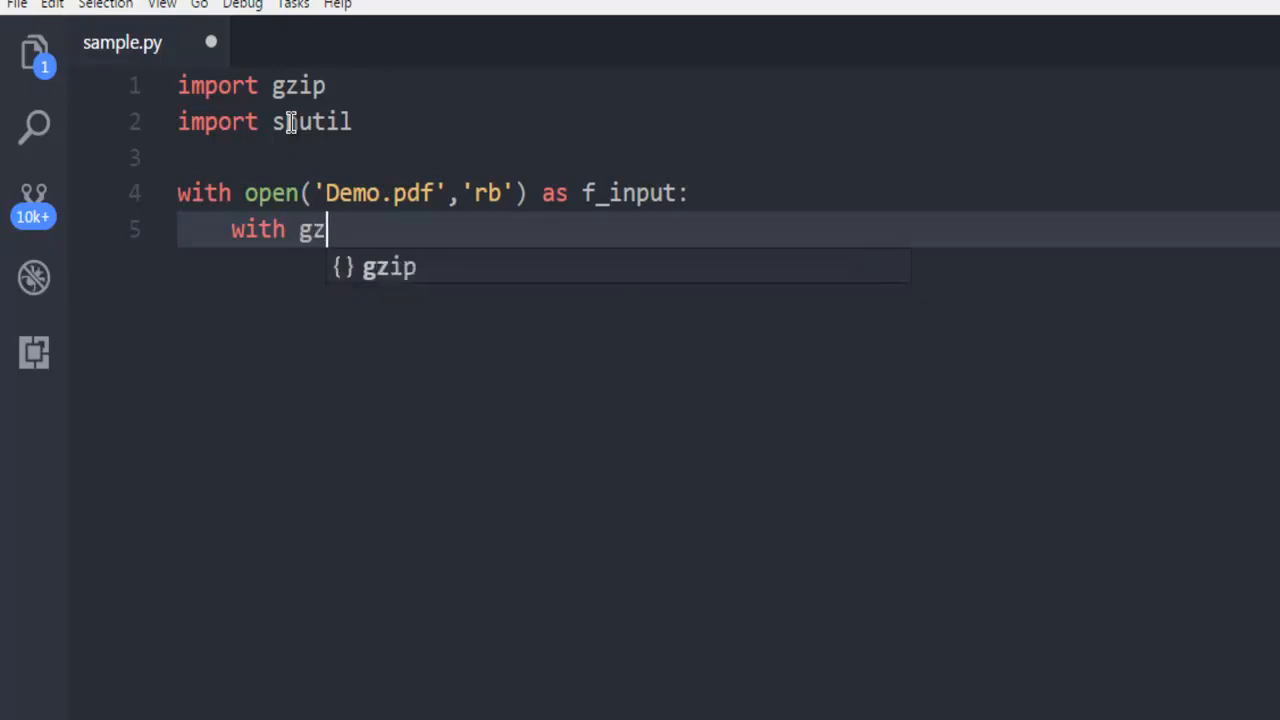
pyautogui.write('ip.open(')
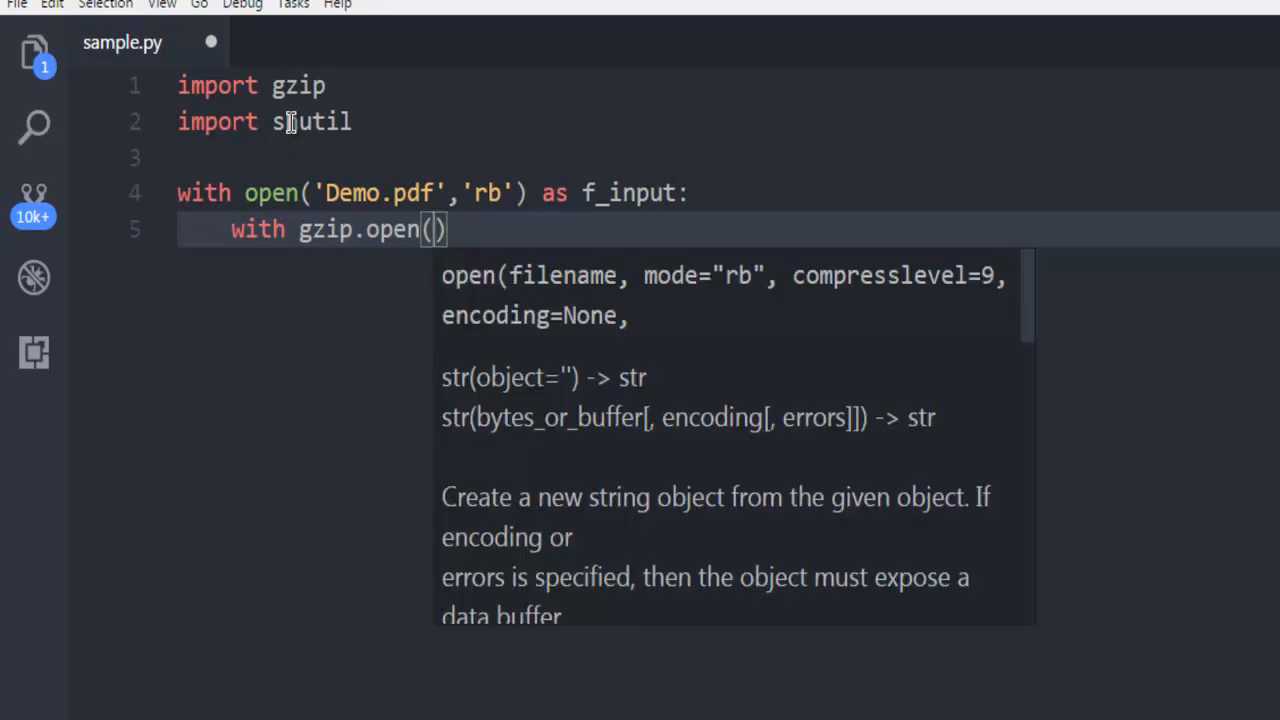
pyautogui.write("'demo'")
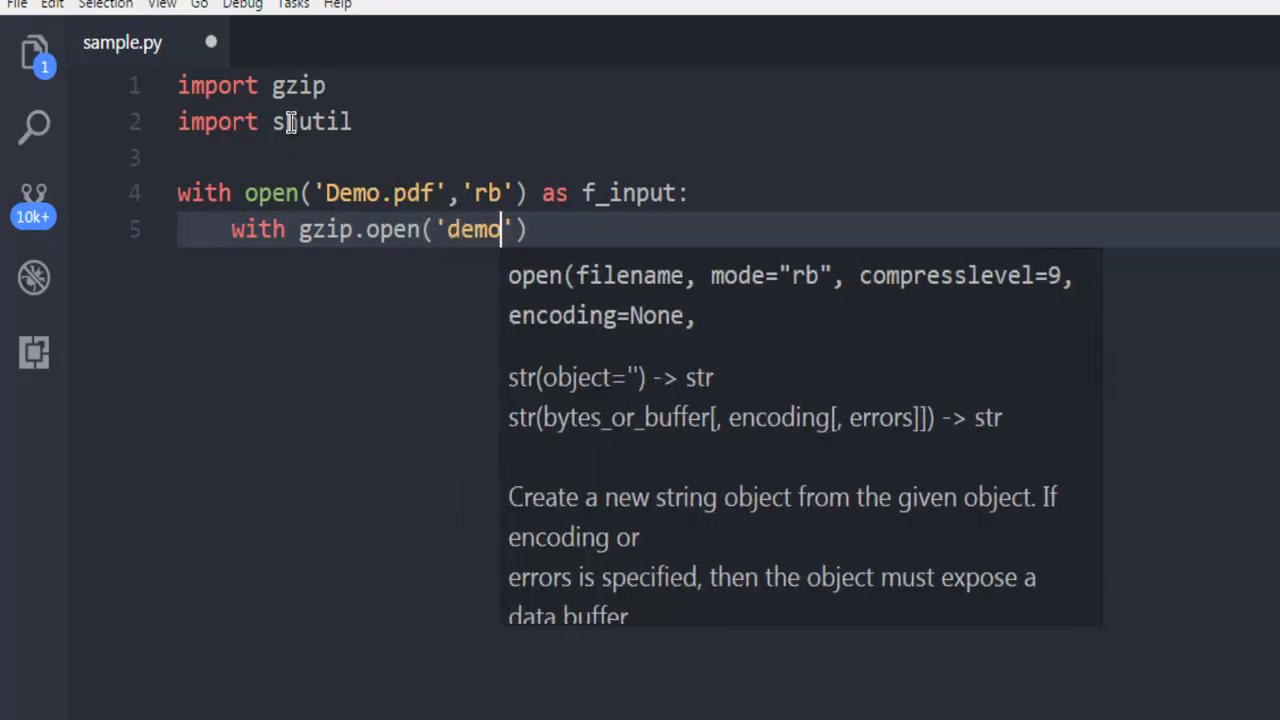
pyautogui.write('.pdf')
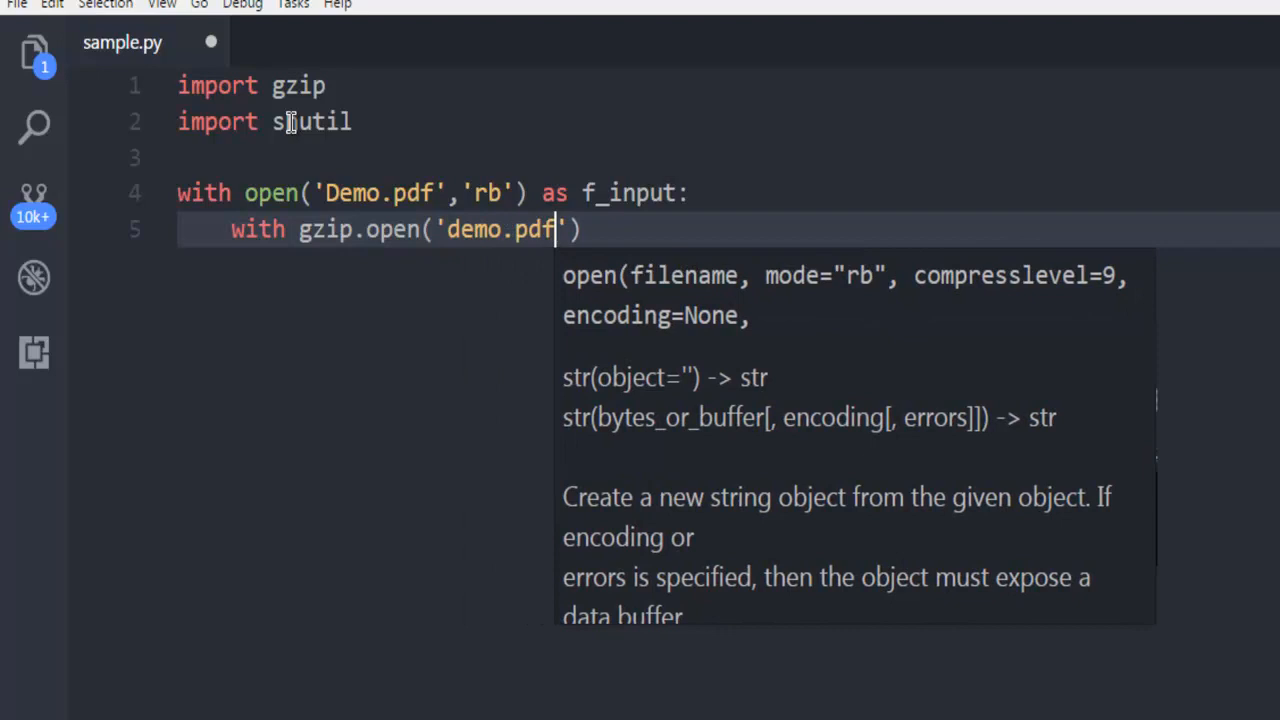
pyautogui.write('.gz')
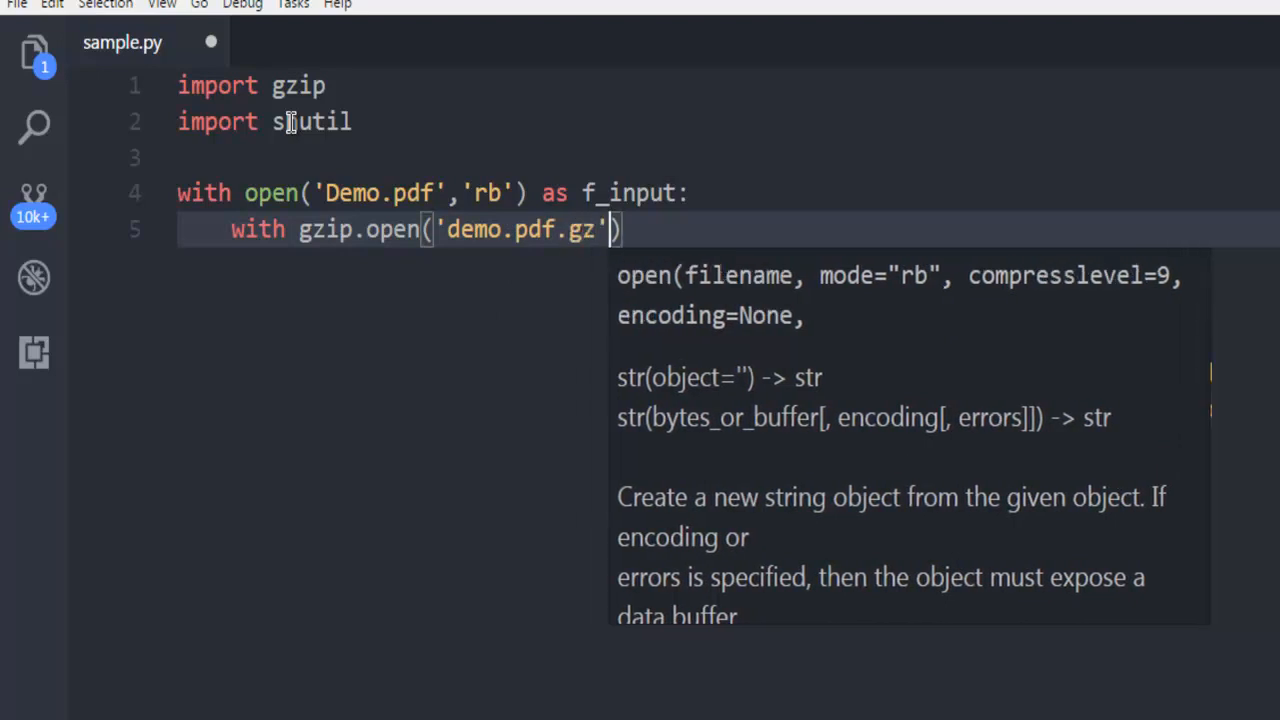
pyautogui.write(',w')
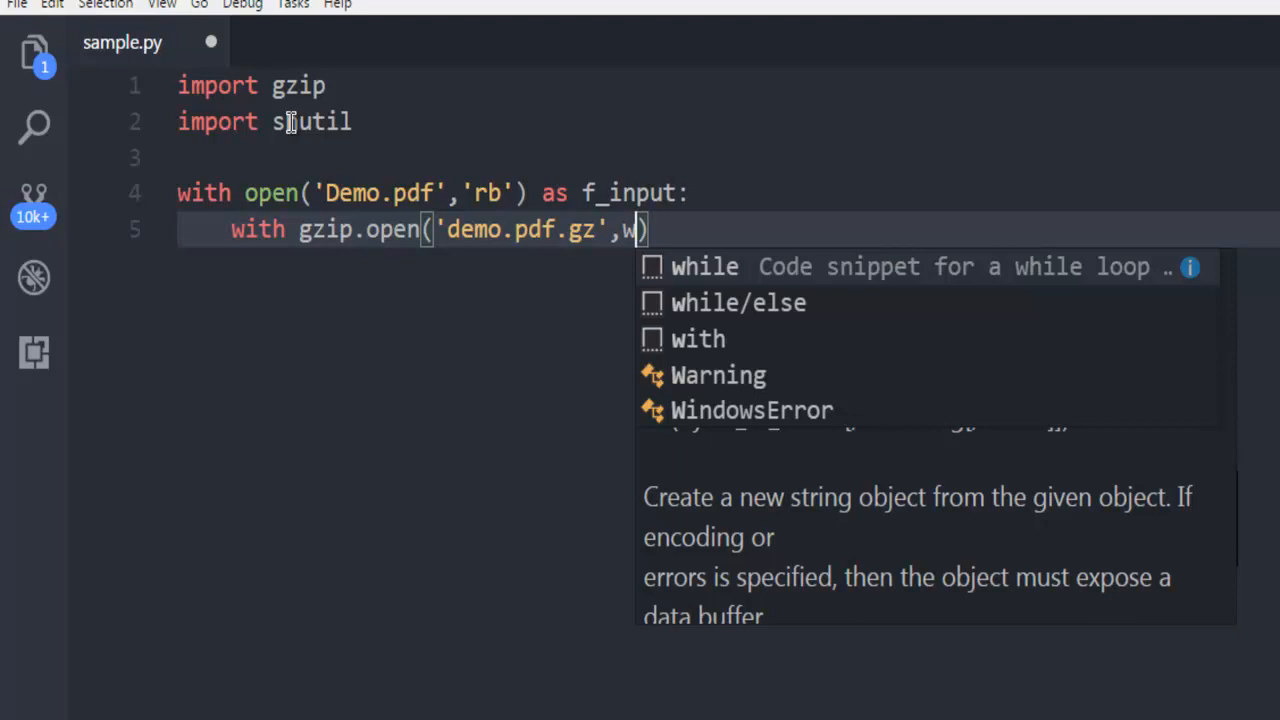
pyautogui.write("b'")
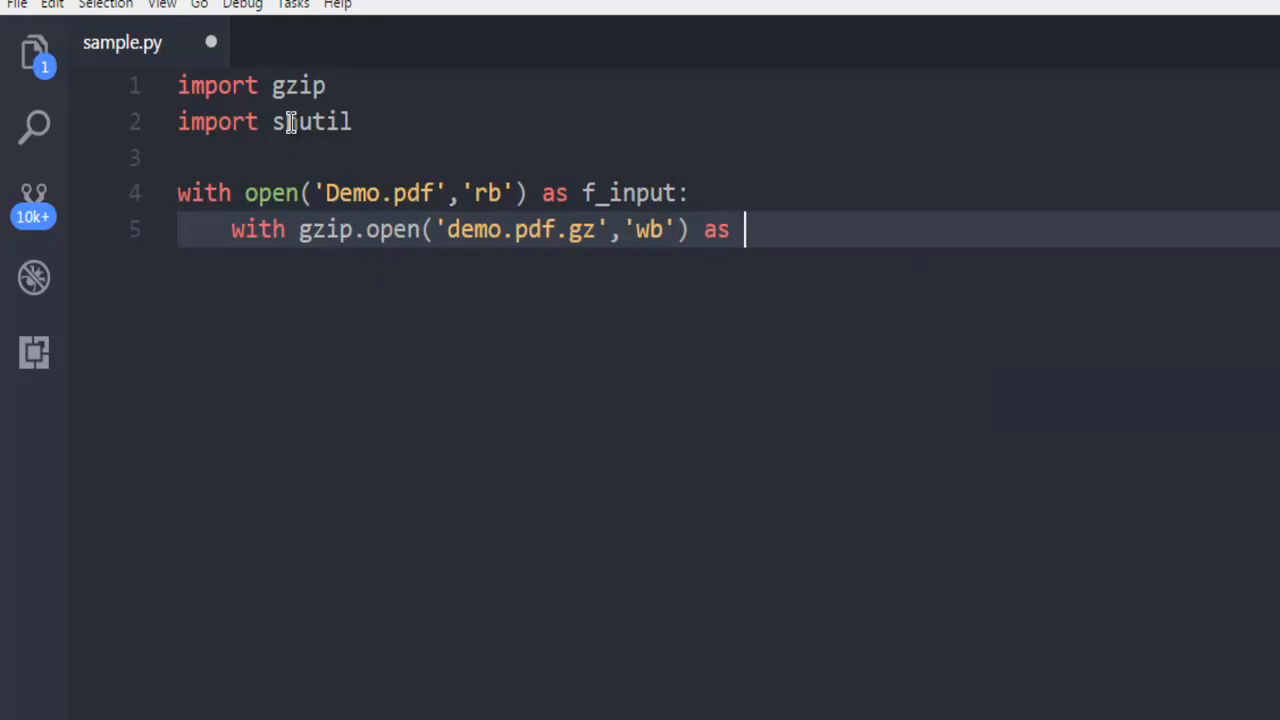
pyautogui.write('f_outo')
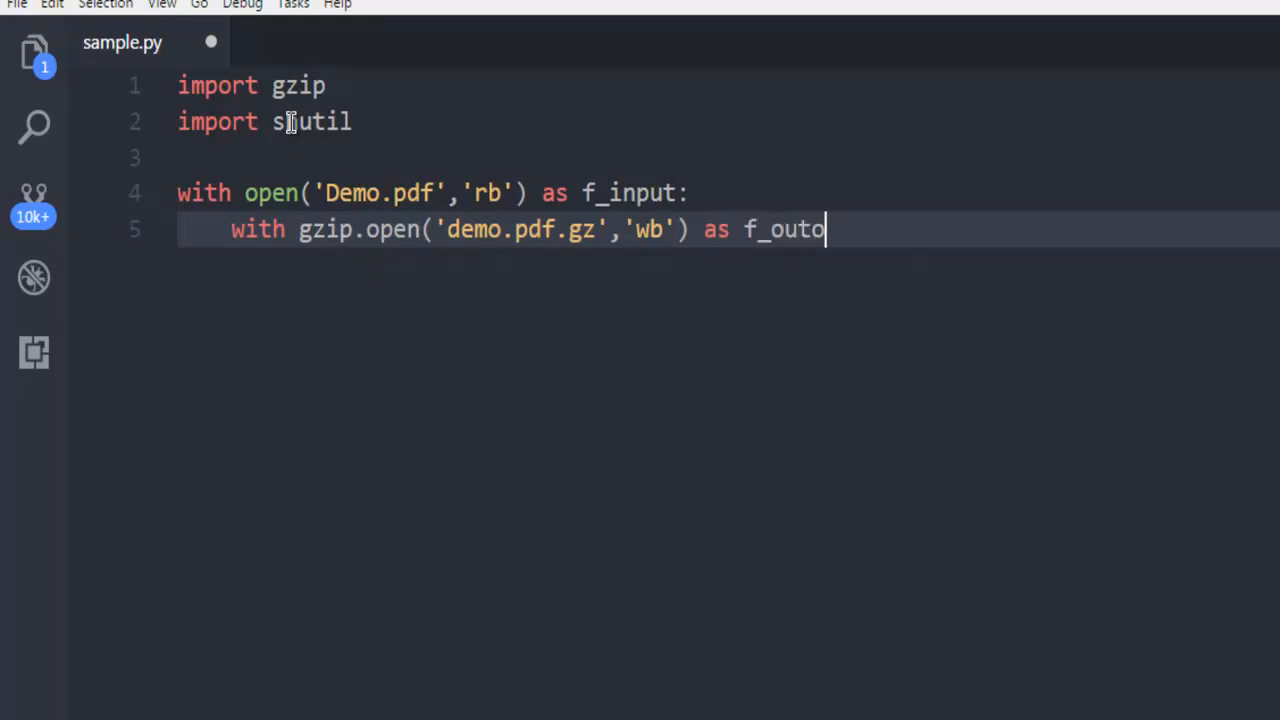
pyautogui.write('ut:')
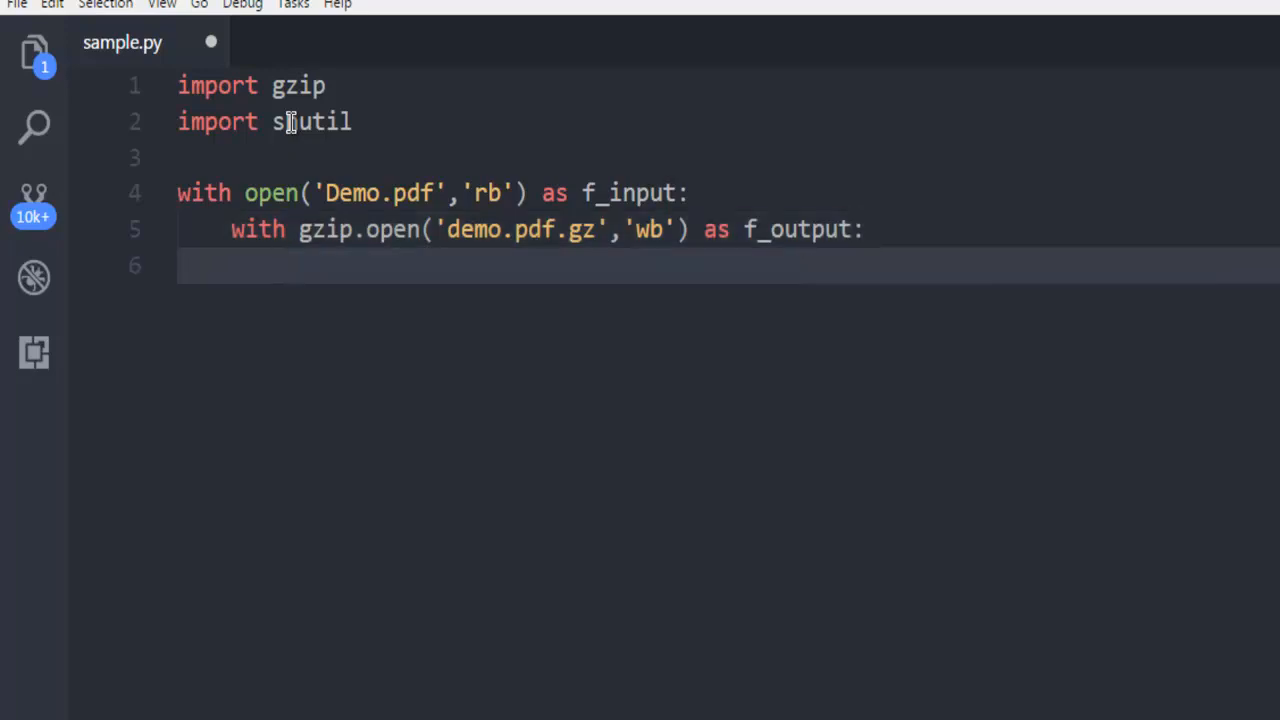
# - Add shutil.copyfileobj(f_input,f_output) inside the nested block and save sample.py
pyautogui.write('shu')
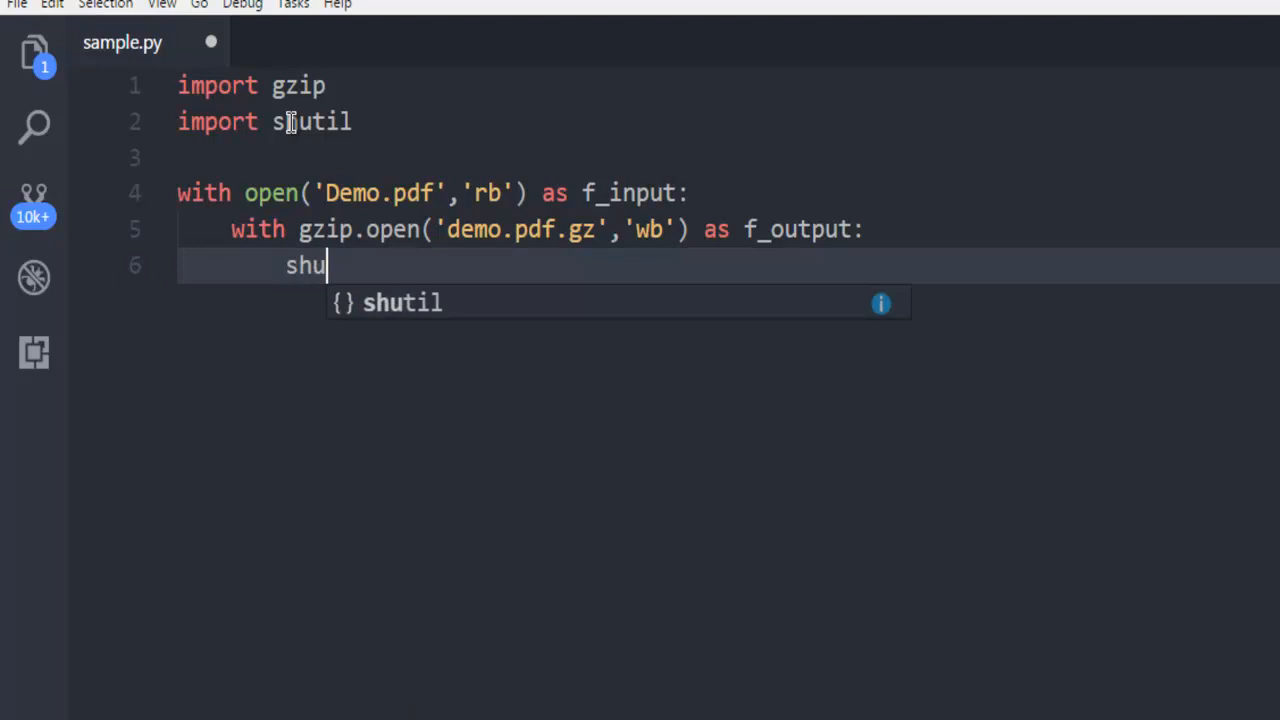
pyautogui.write('til.')
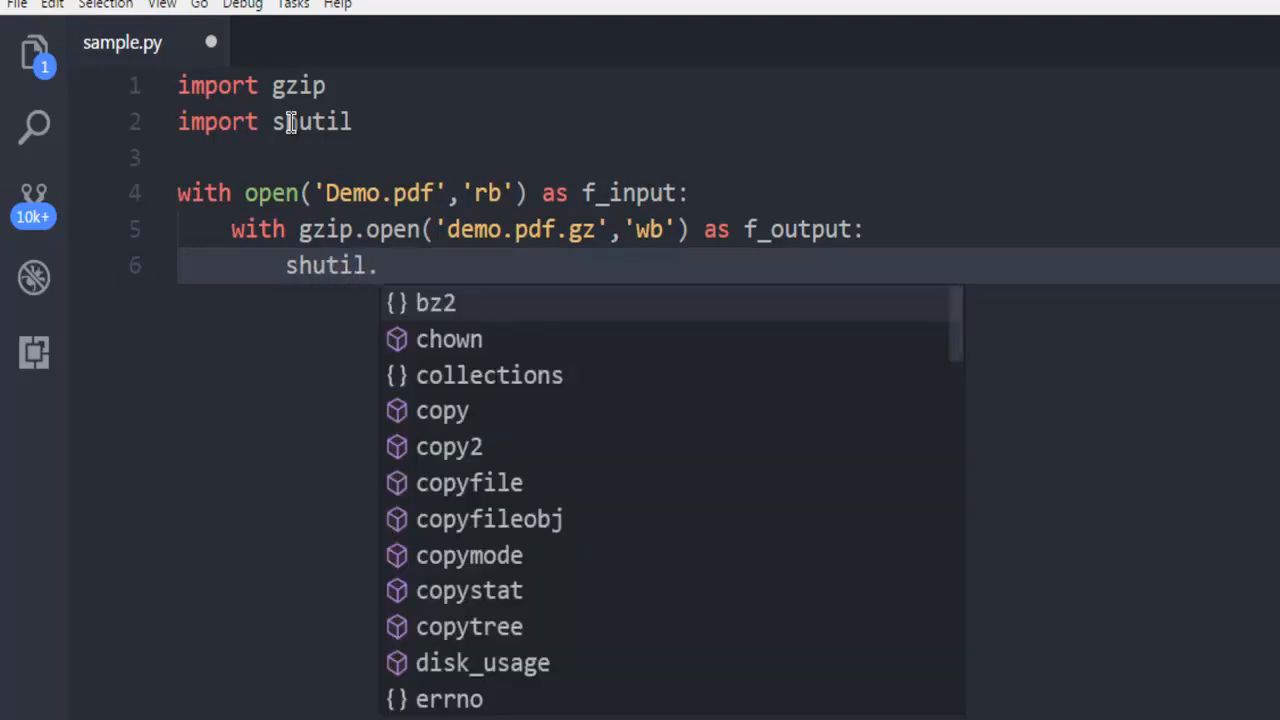
pyautogui.write('copyfileobj')
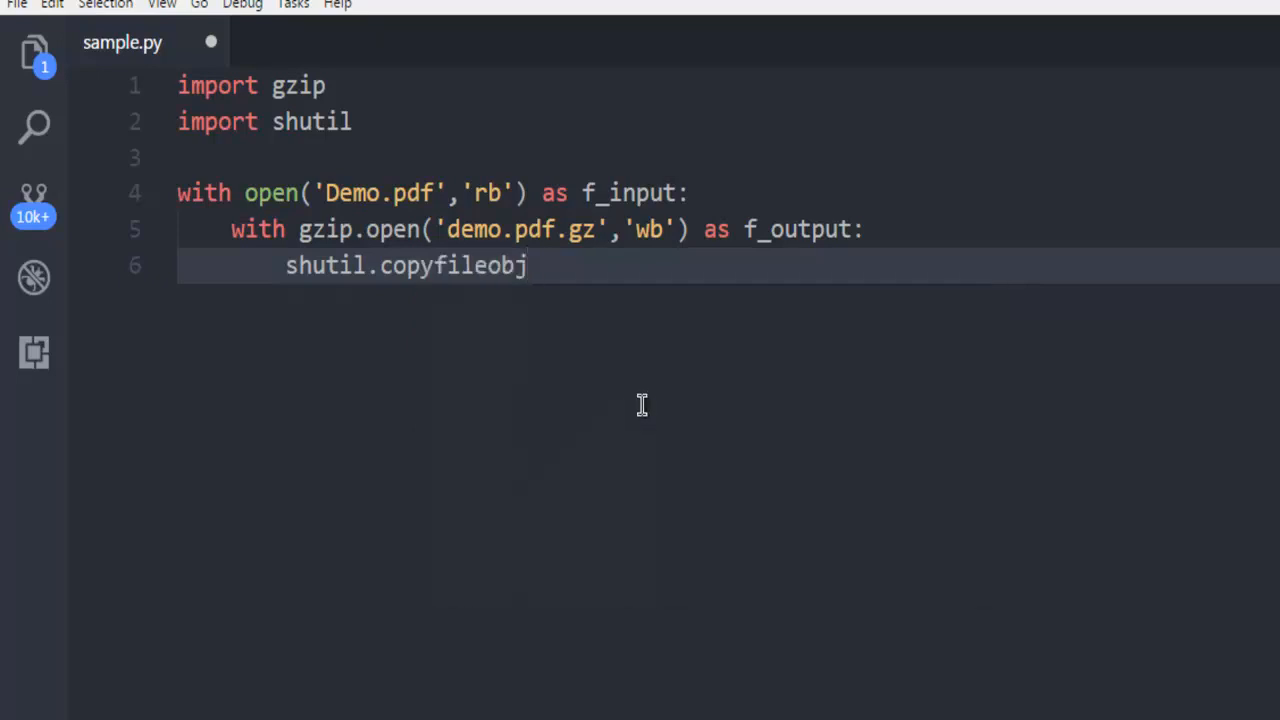
pyautogui.write('(f')
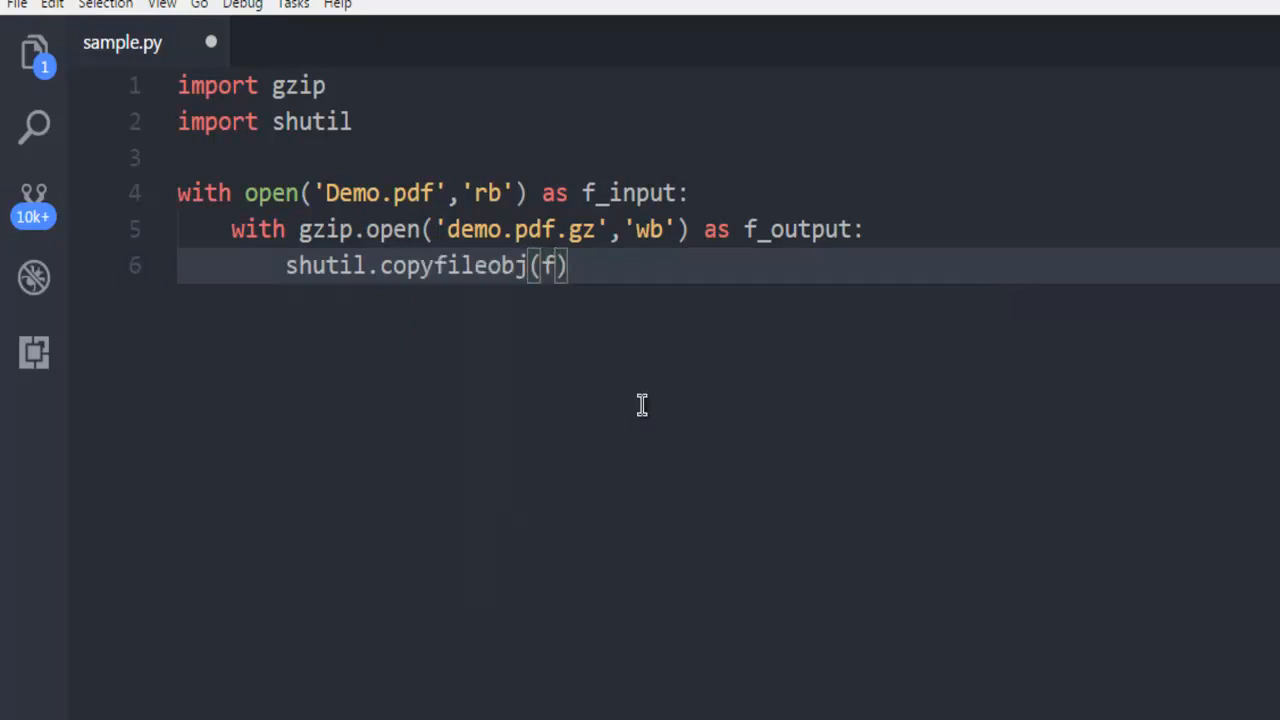
pyautogui.write('_in')
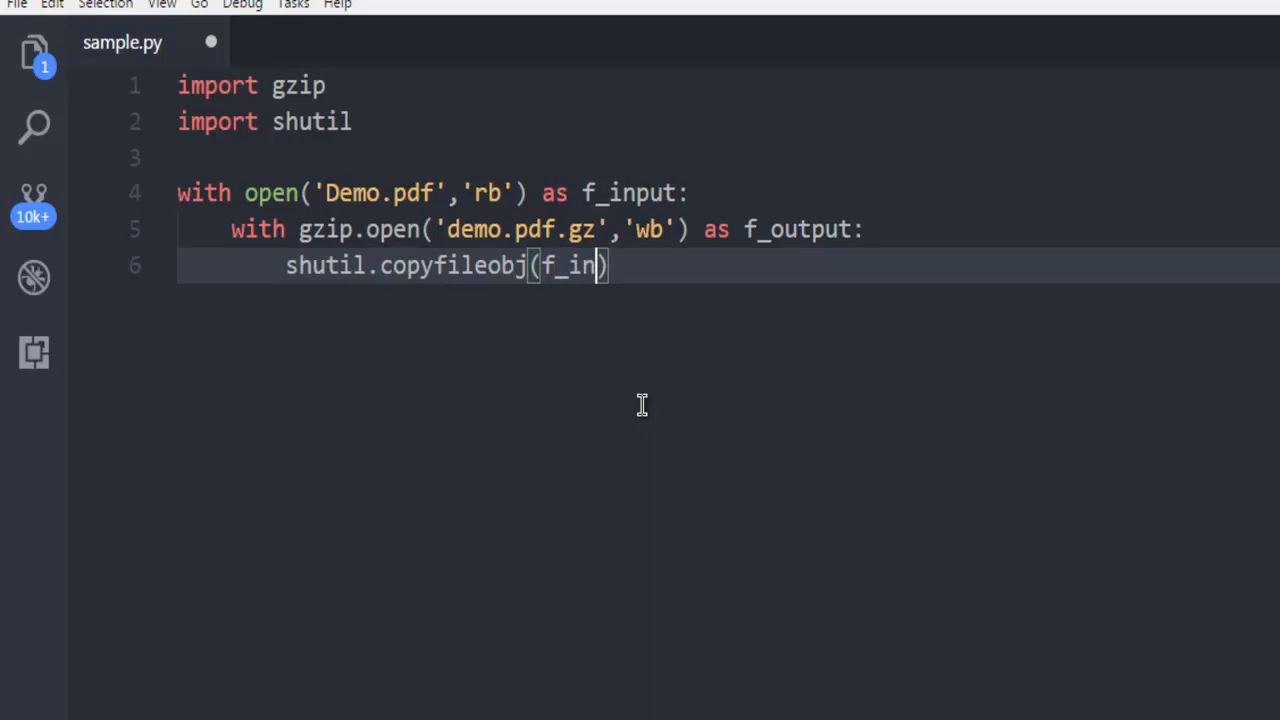
pyautogui.write('put,f')
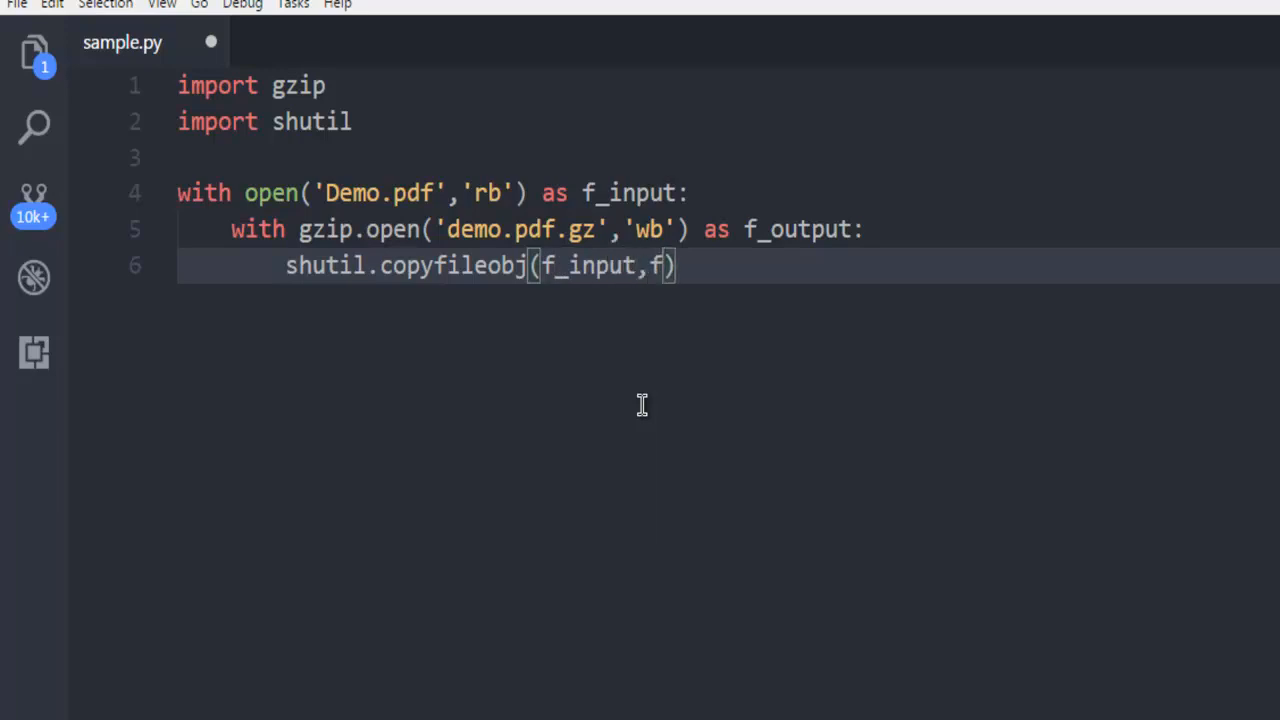
pyautogui.write('_output')
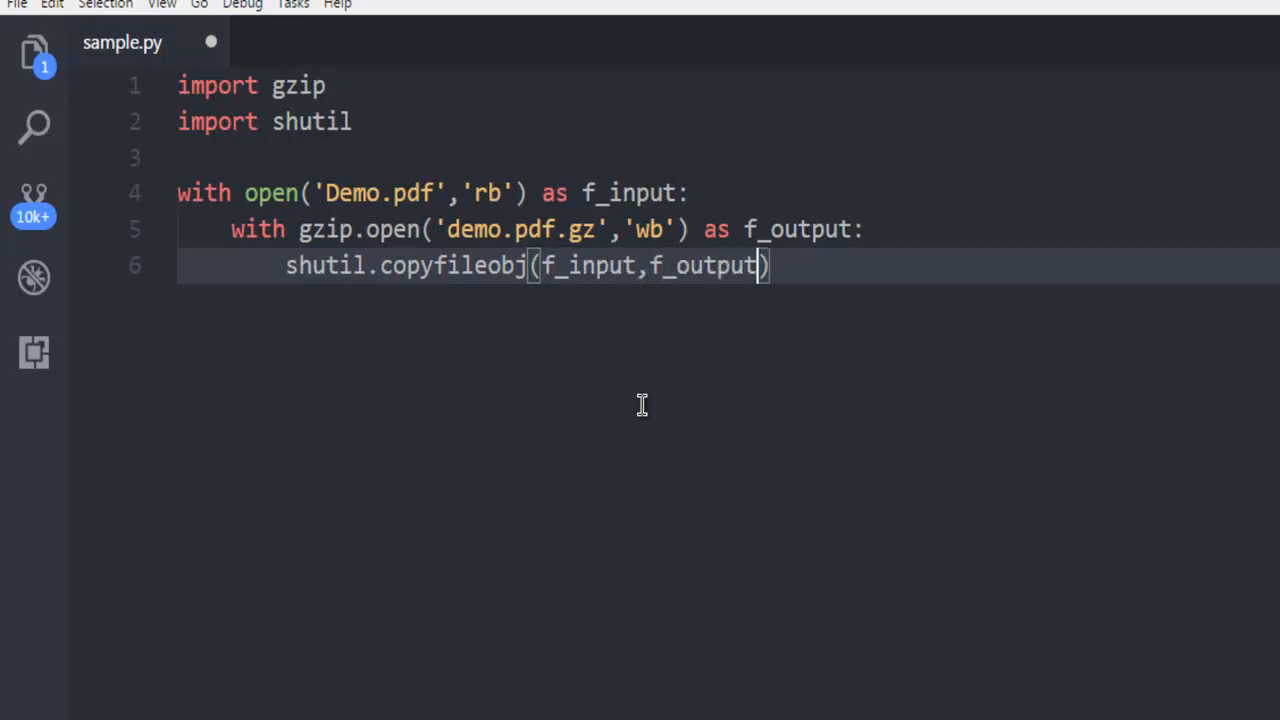
pyautogui.press('ctrl+s')
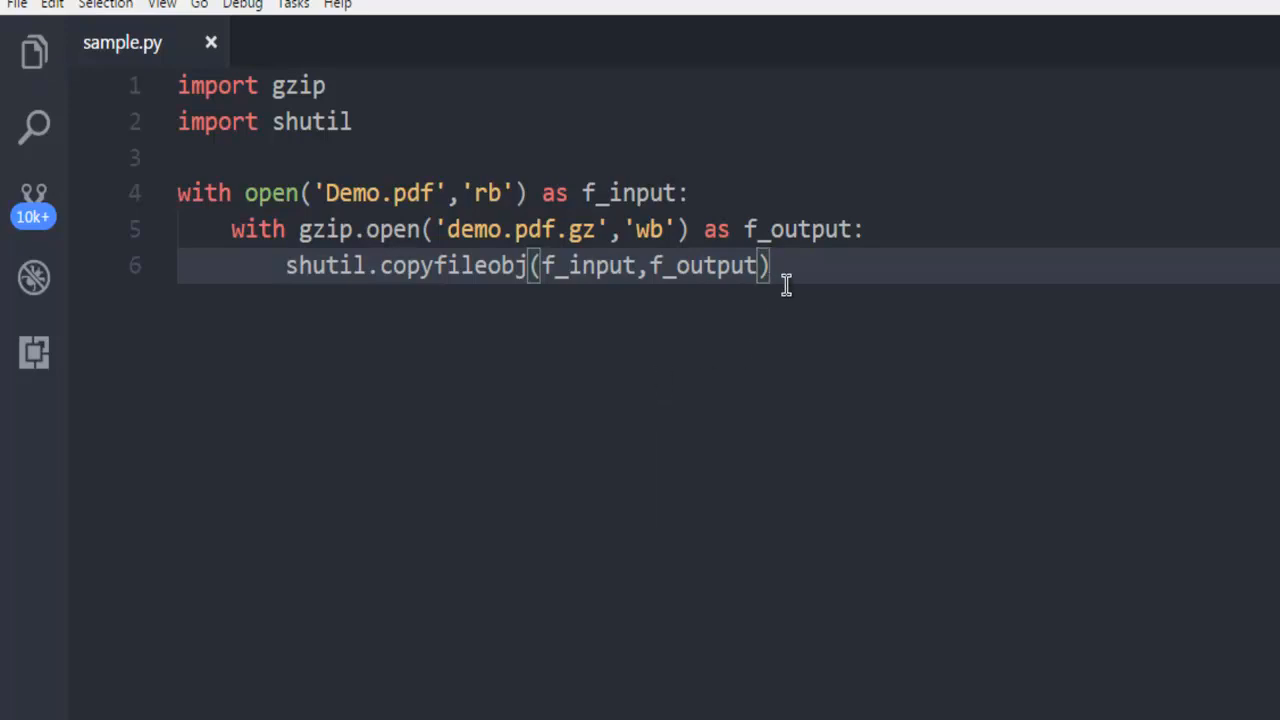
pyautogui.moveTo(80, 144)
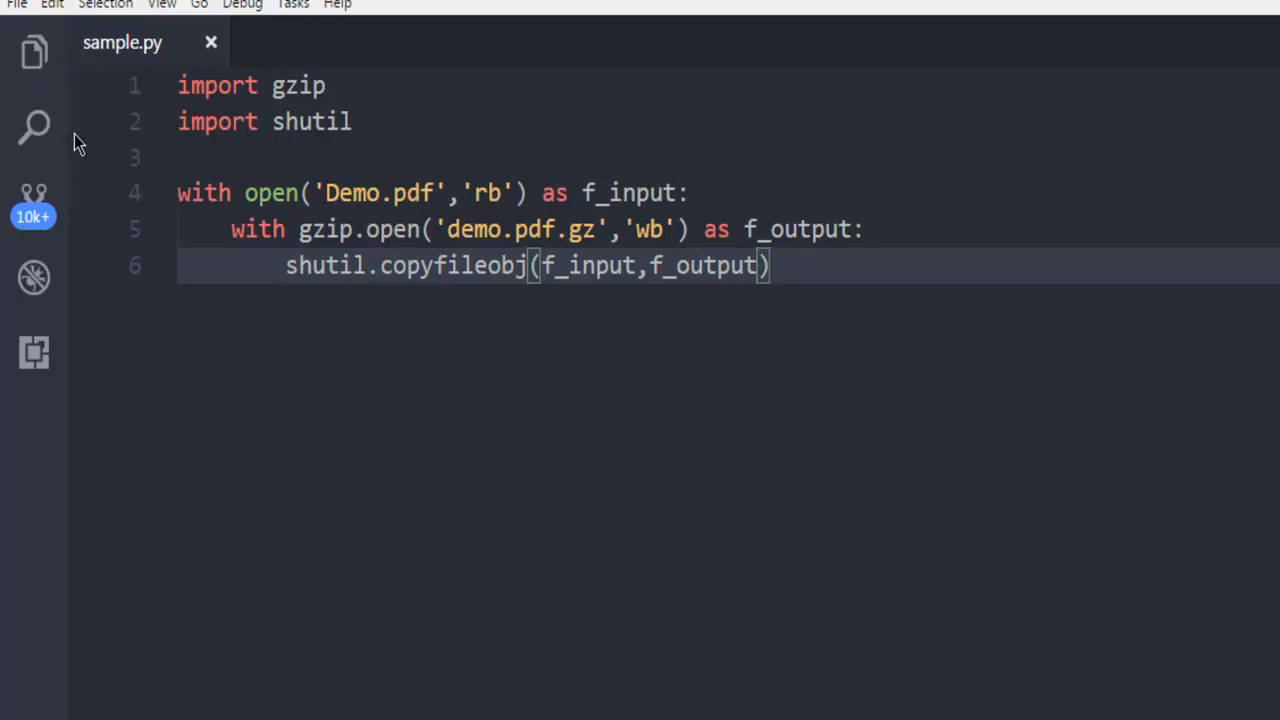
# - Run 'python sample.py' in a new integrated terminal at D:\Files
pyautogui.click(162, 4)
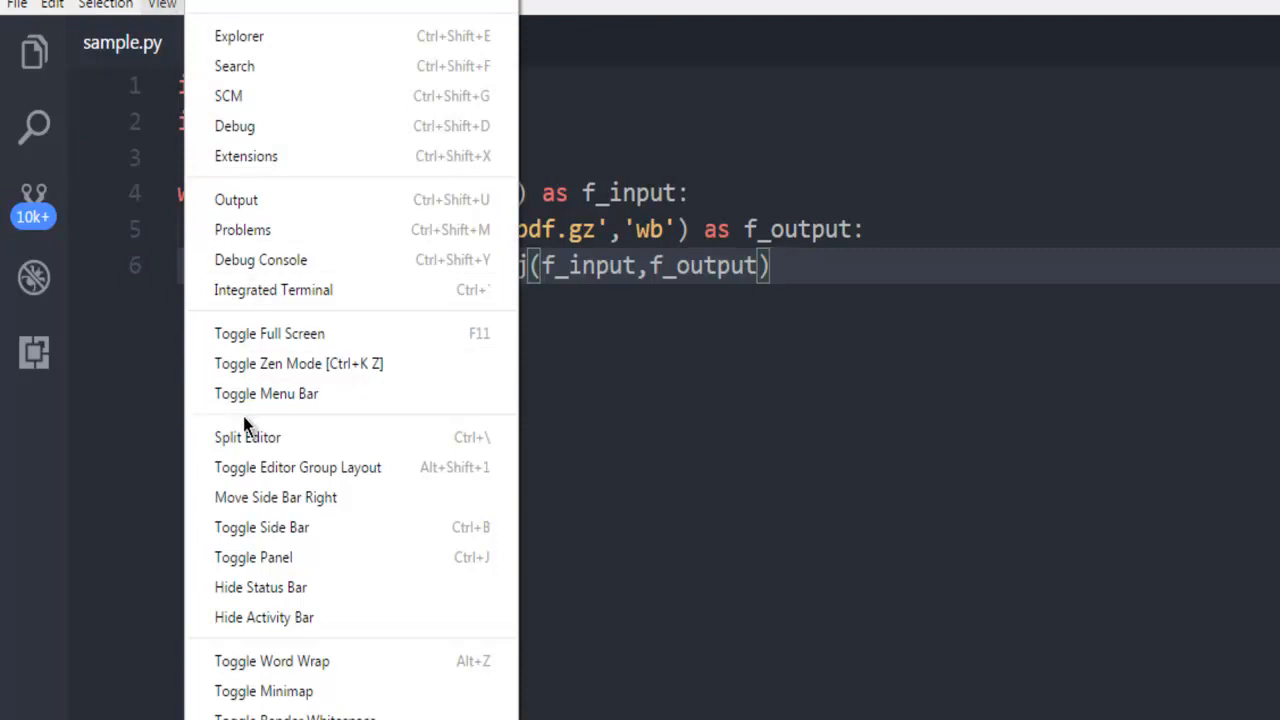
pyautogui.click(272, 288)
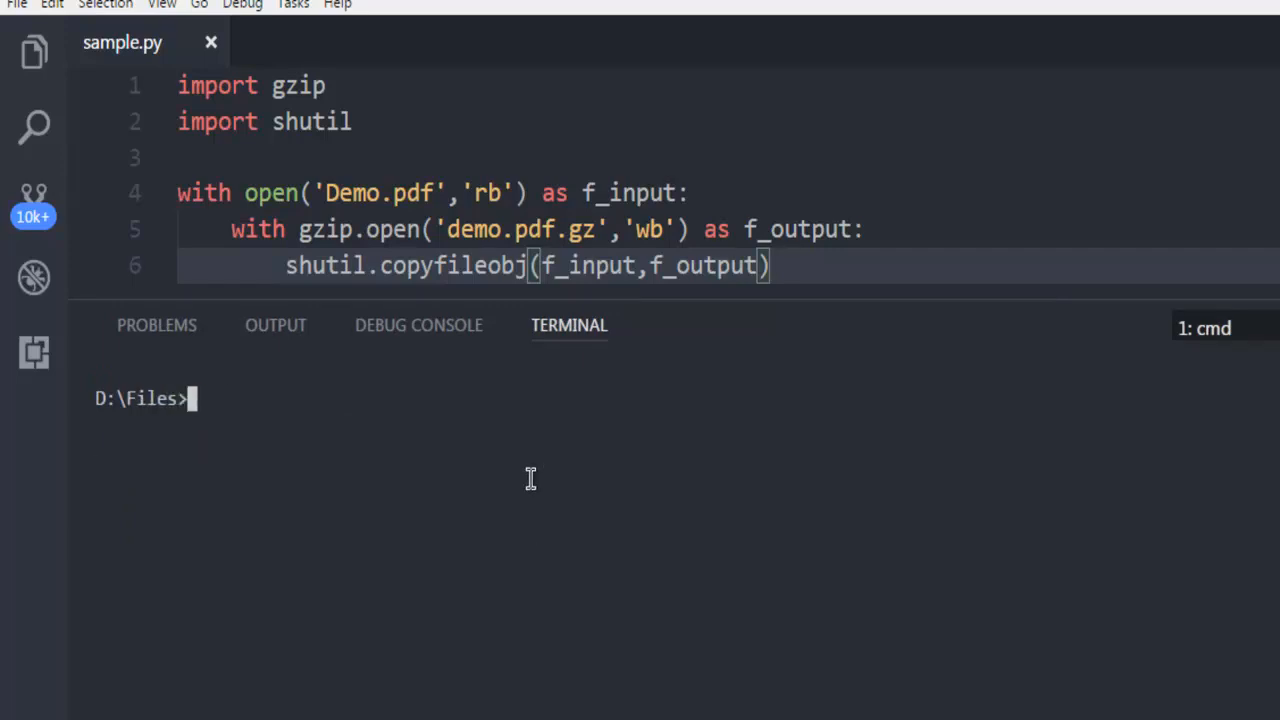
pyautogui.moveTo(674, 300)
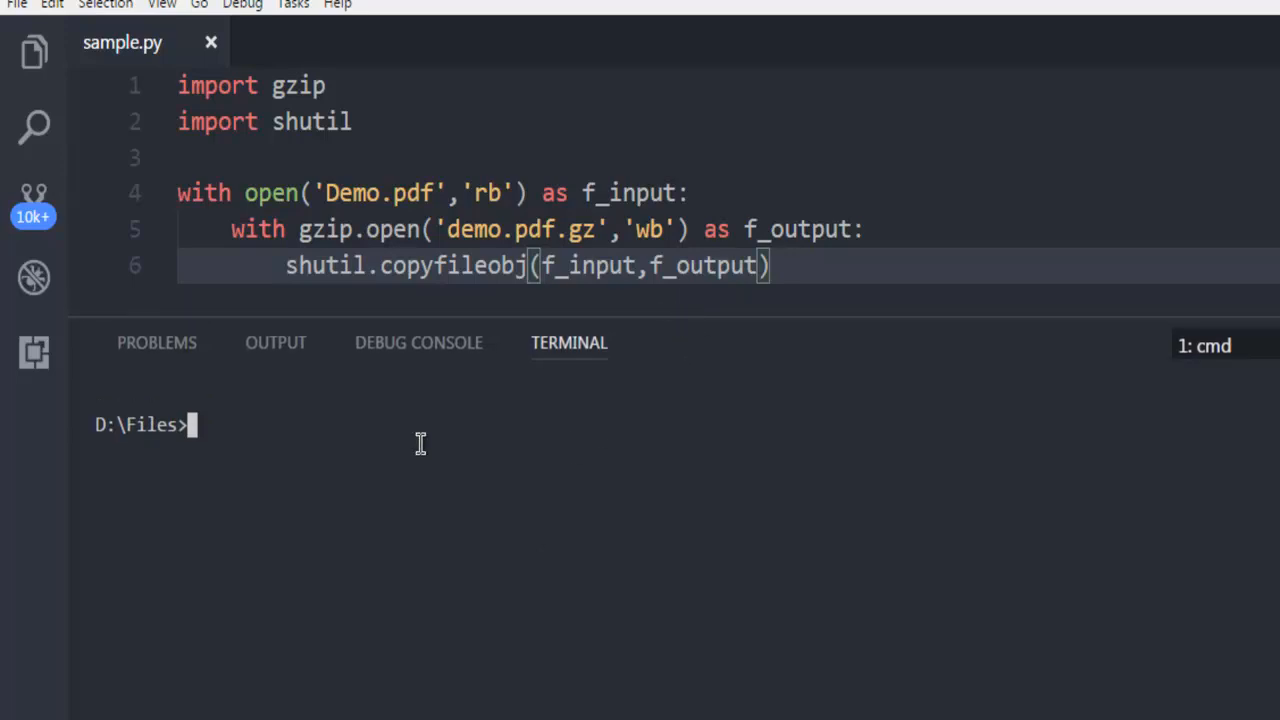
pyautogui.write('python')
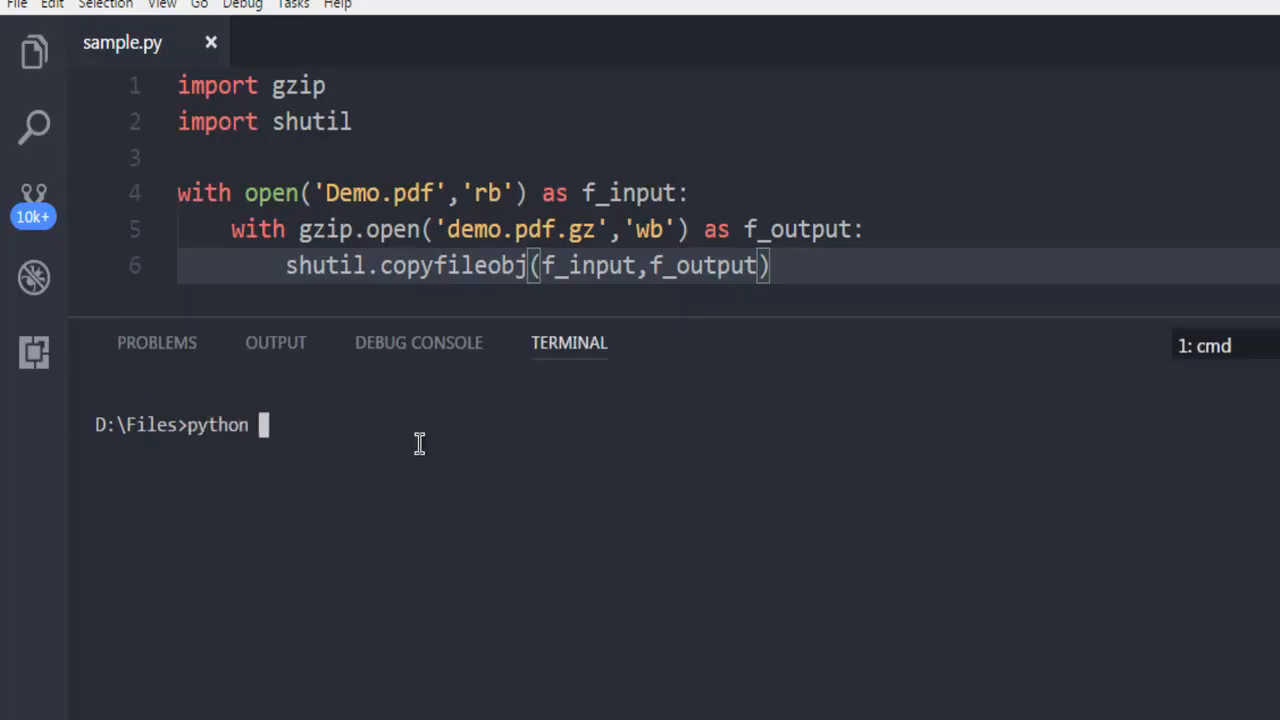
pyautogui.write('sample.py')
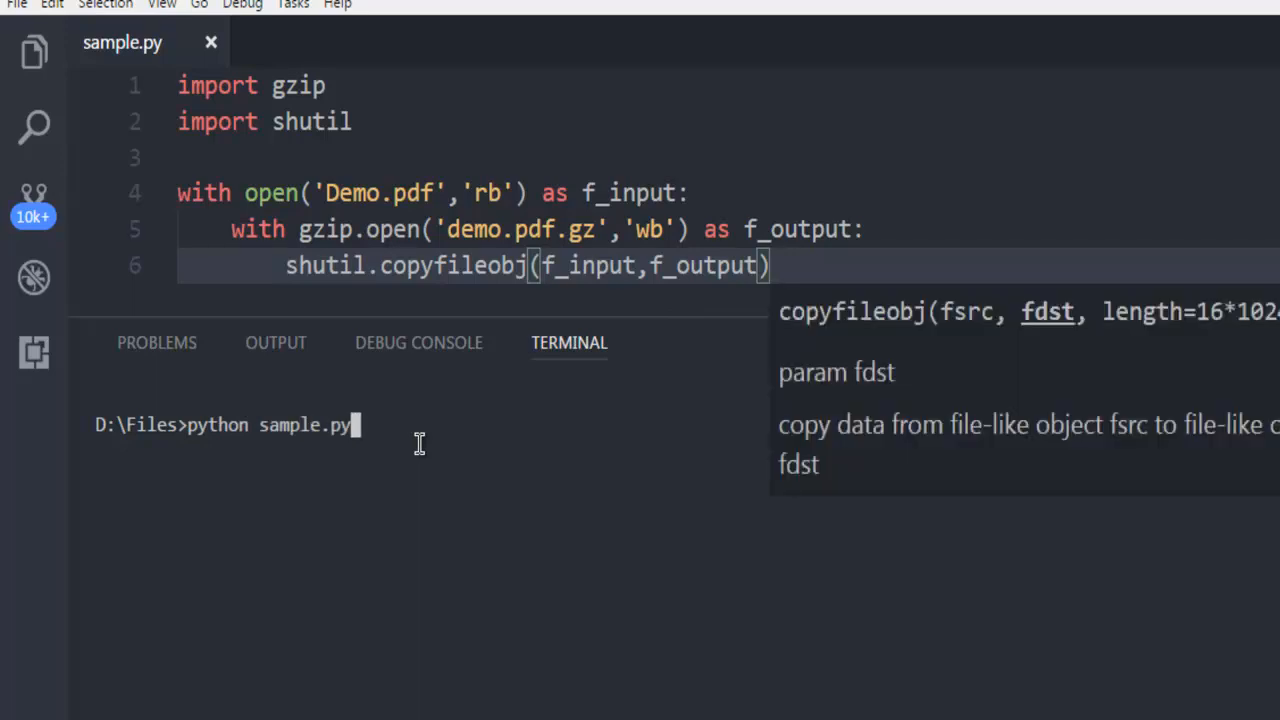
pyautogui.press('Return')
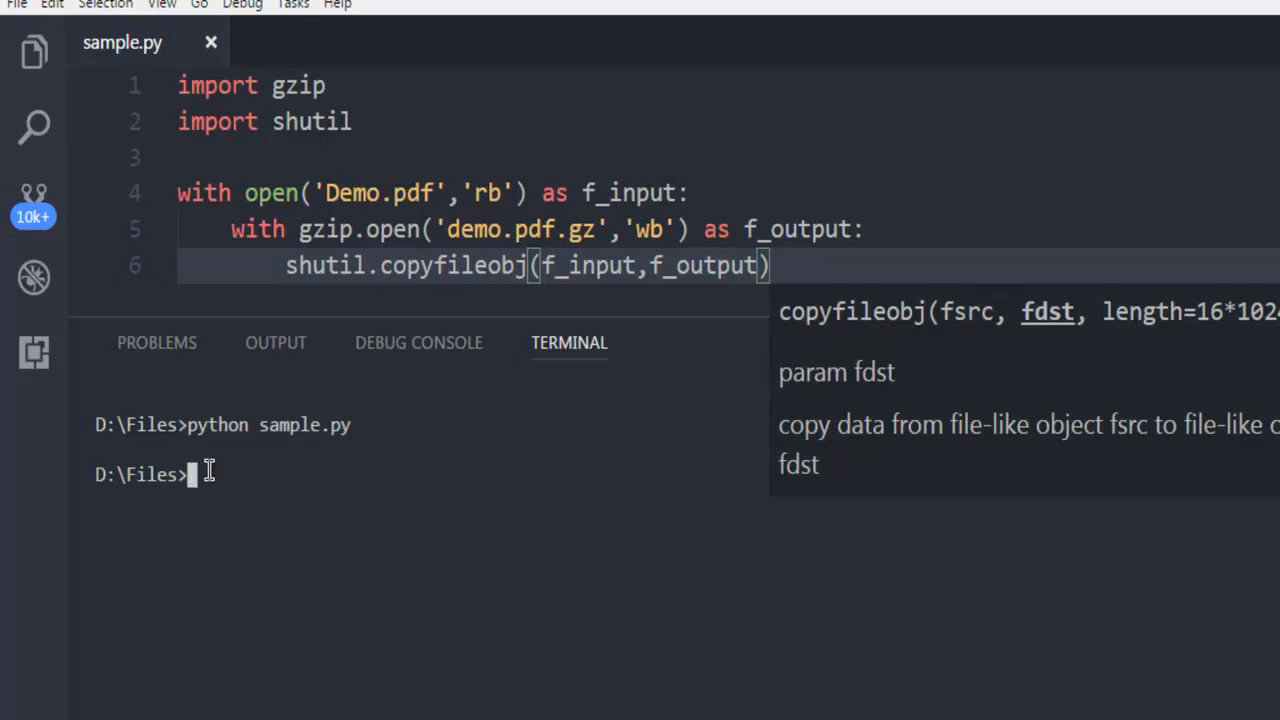
pyautogui.moveTo(464, 442)
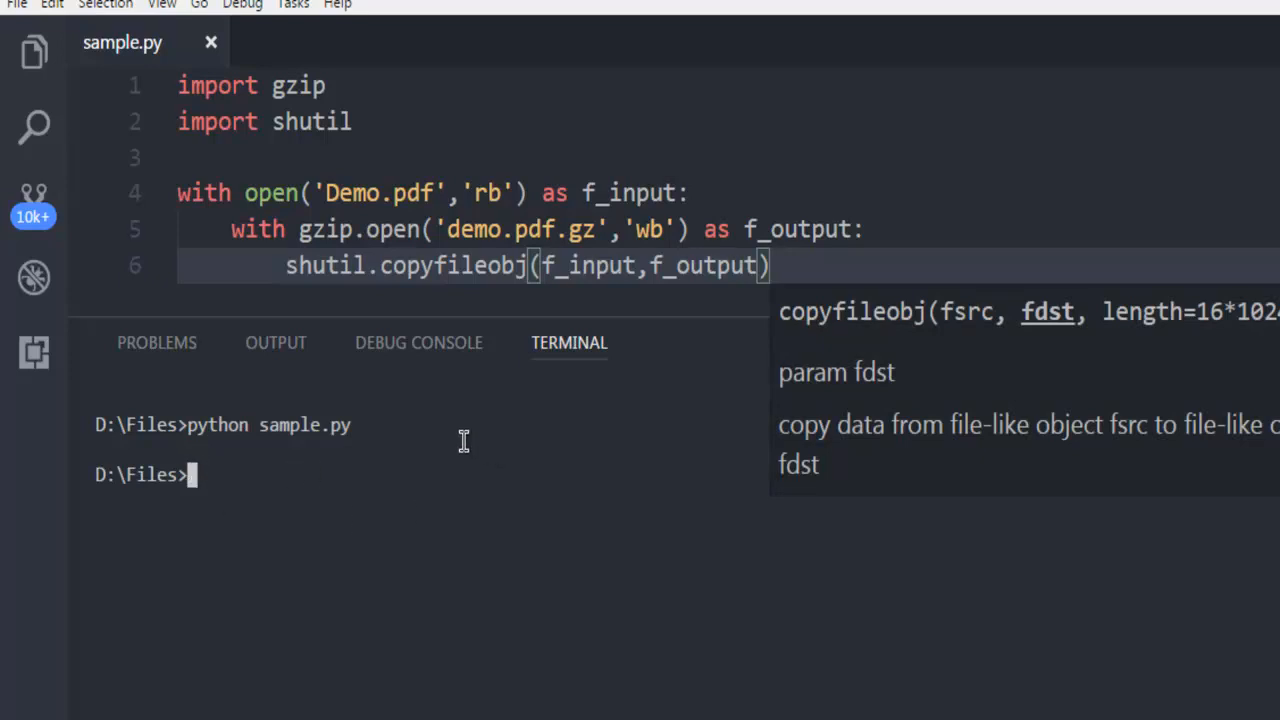
pyautogui.moveTo(228, 476)
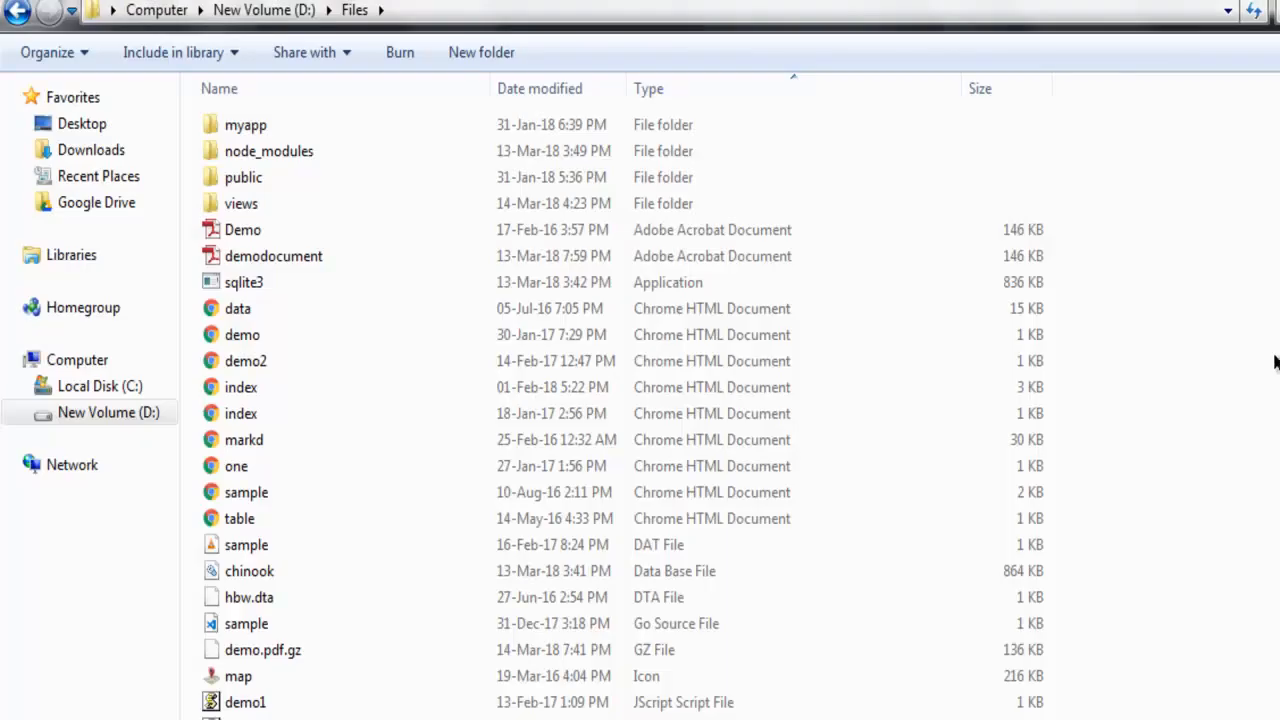
# - Scroll the D:\Files listing down to the new 136 KB demo.pdf.gz archive
pyautogui.scroll(-3)
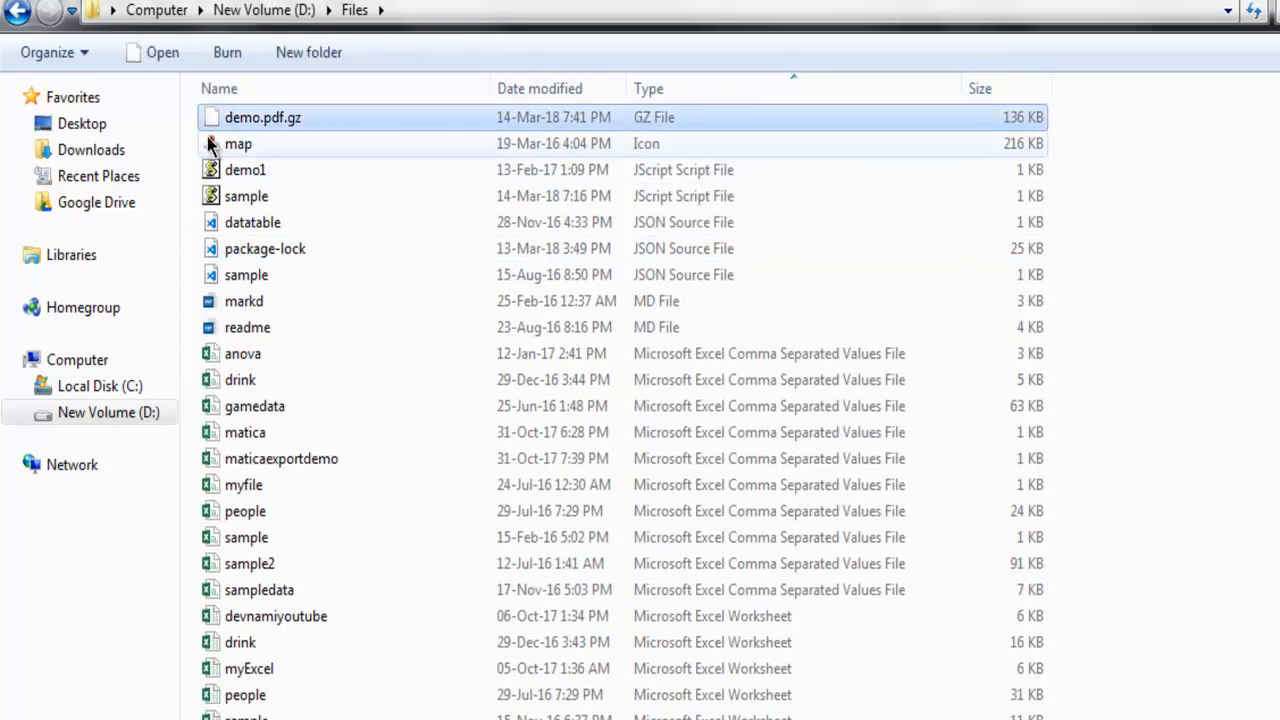
pyautogui.moveTo(264, 116)
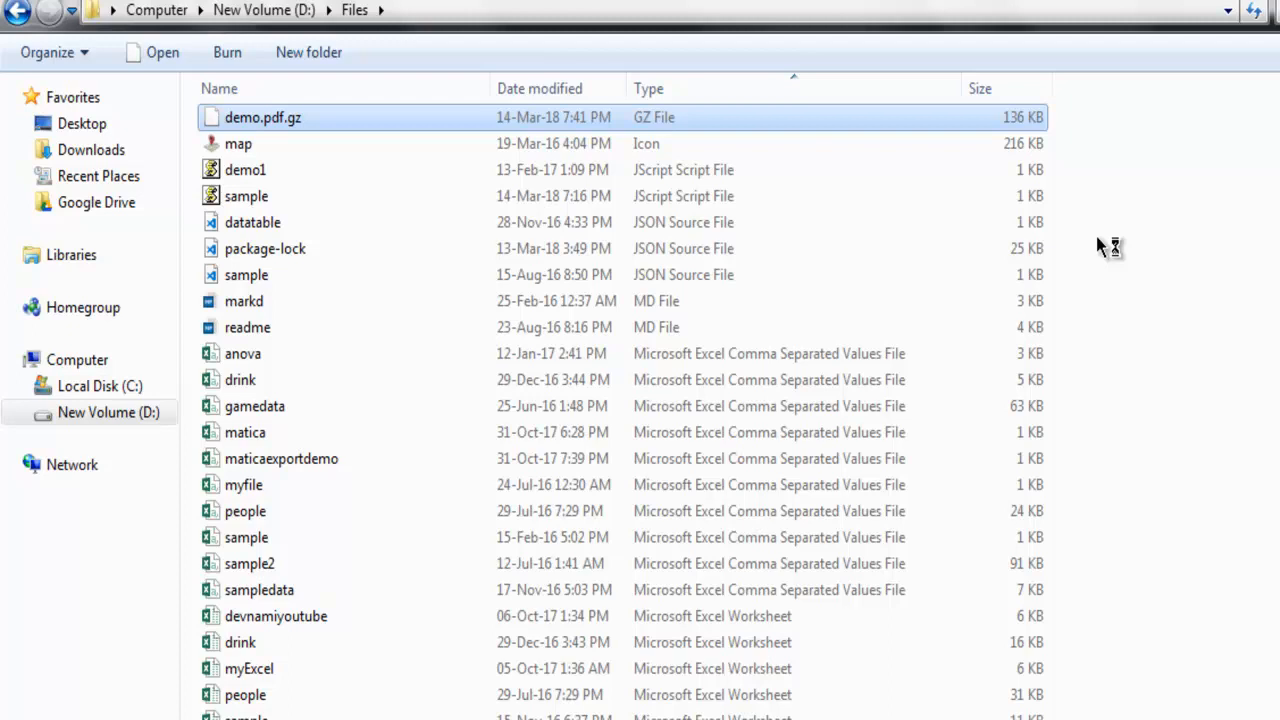
# - Open demo.pdf.gz in 7-Zip and confirm it holds demo.pdf
pyautogui.doubleClick(264, 116)
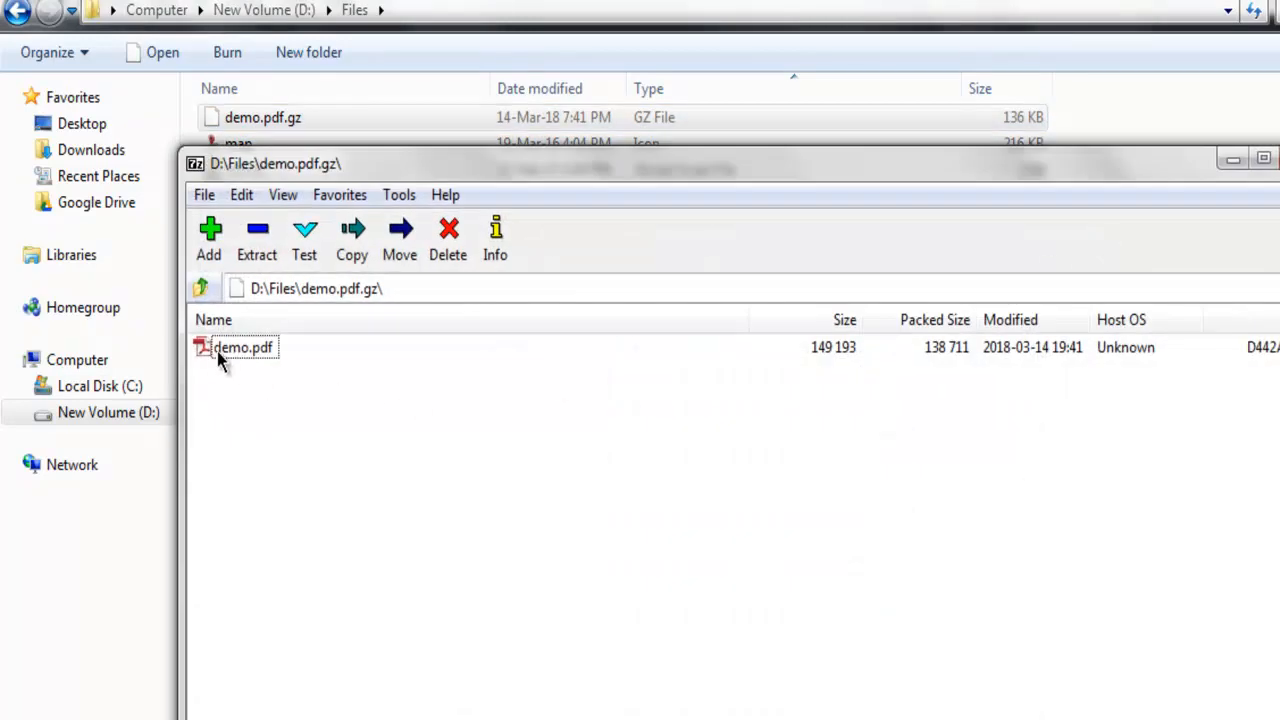
pyautogui.moveTo(300, 368)
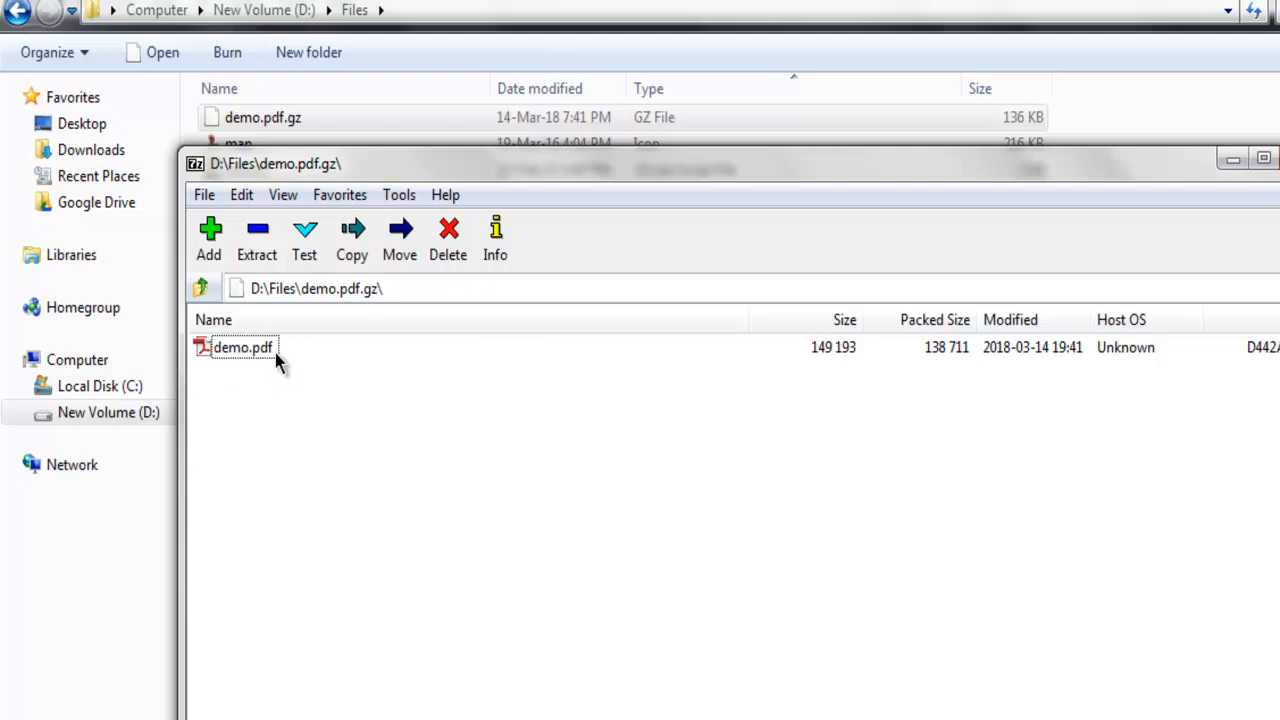
pyautogui.moveTo(258, 180)
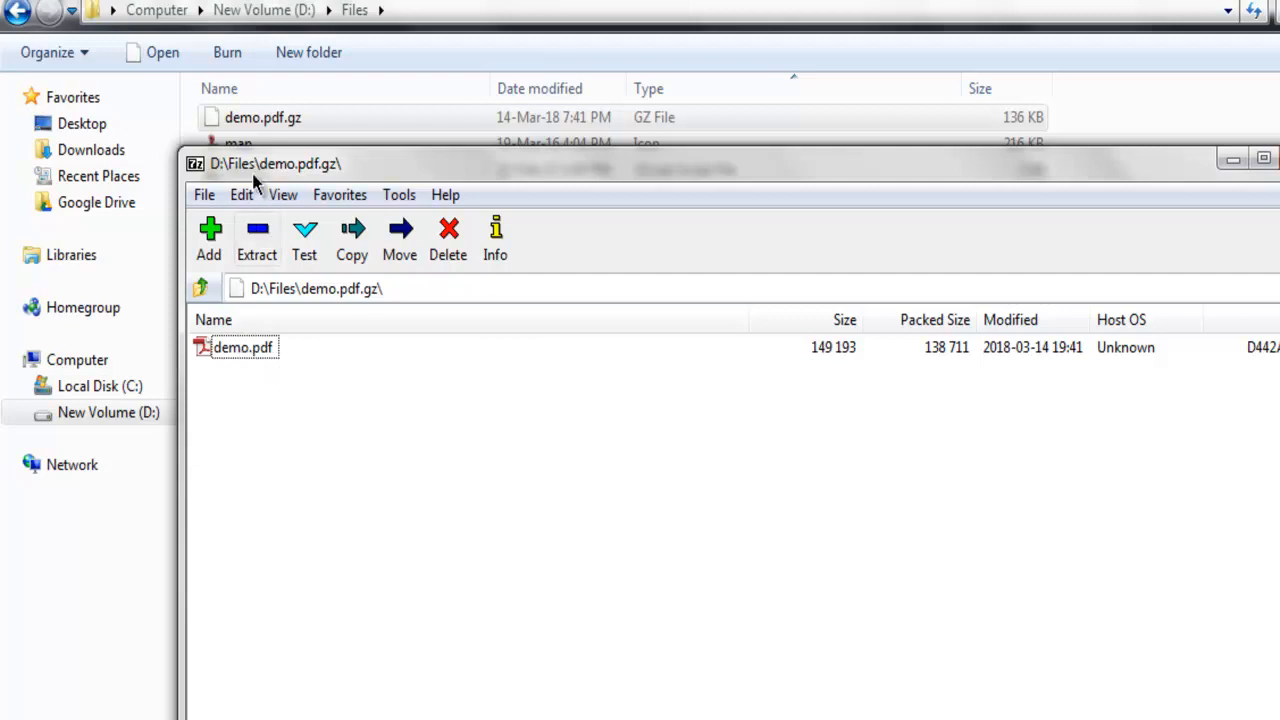
pyautogui.moveTo(358, 184)
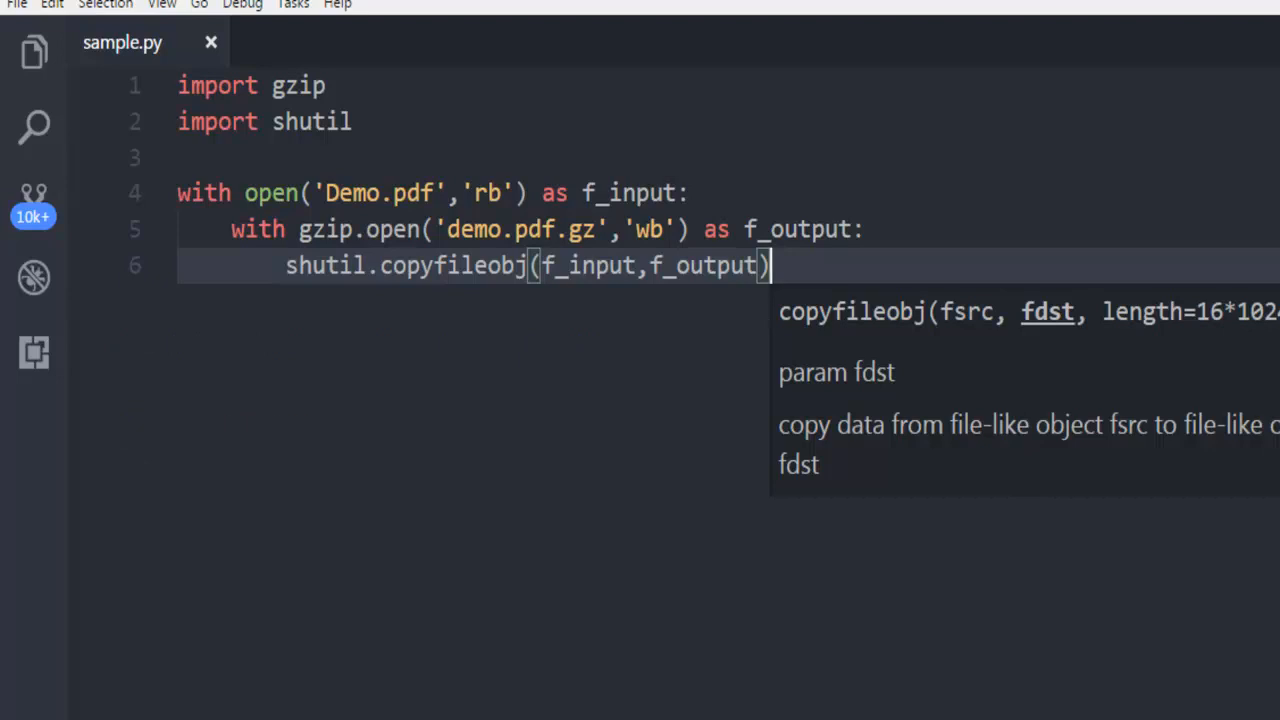
pyautogui.click(1210, 228)
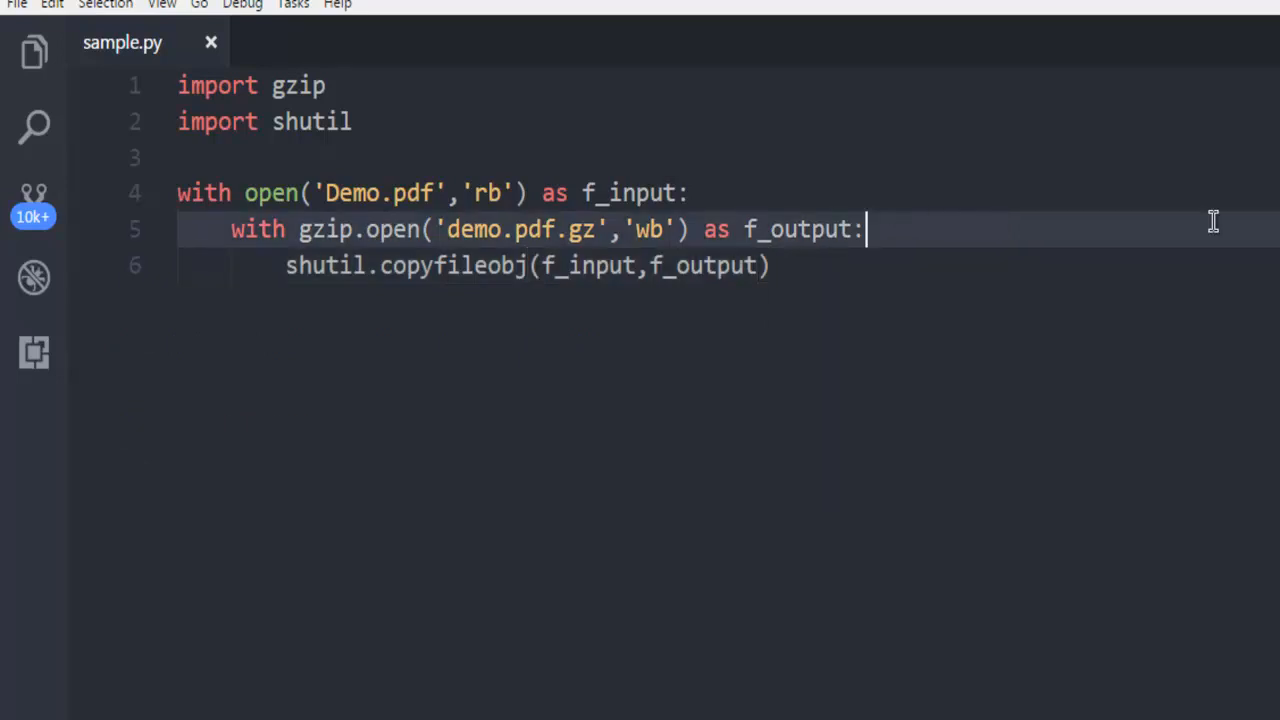